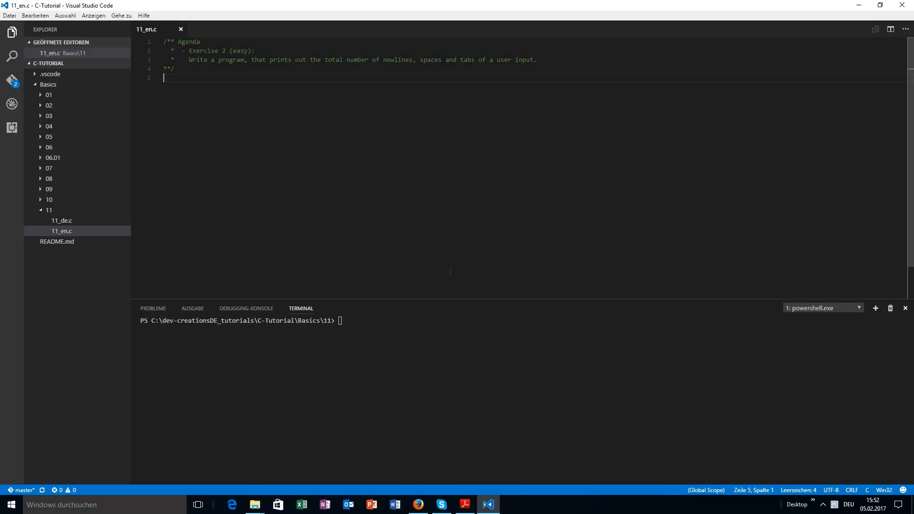
Add #include<stdio.h> and a void main() function to 11_en.c
left_click(165, 59)
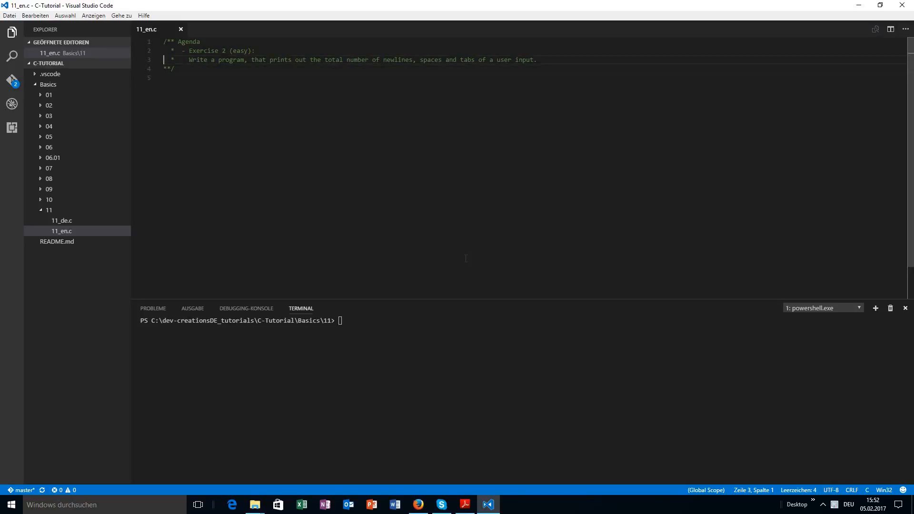
double_click(197, 60)
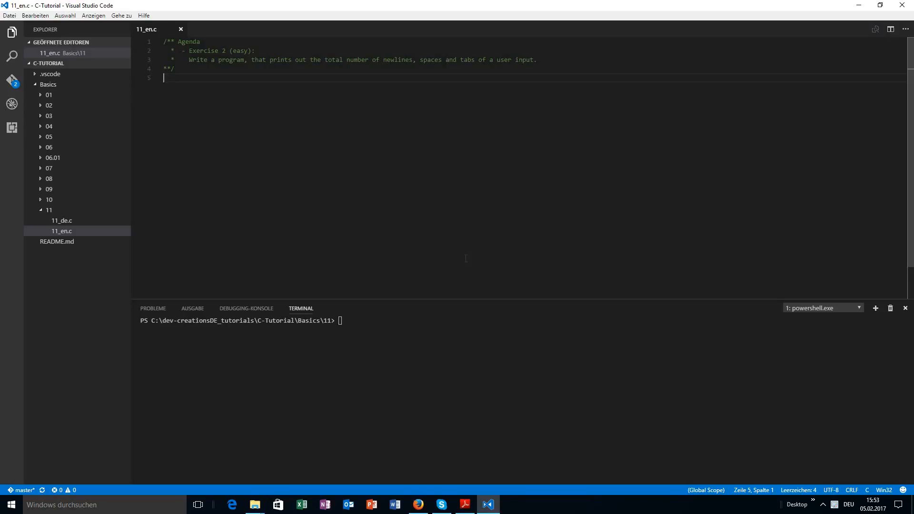
type("#")
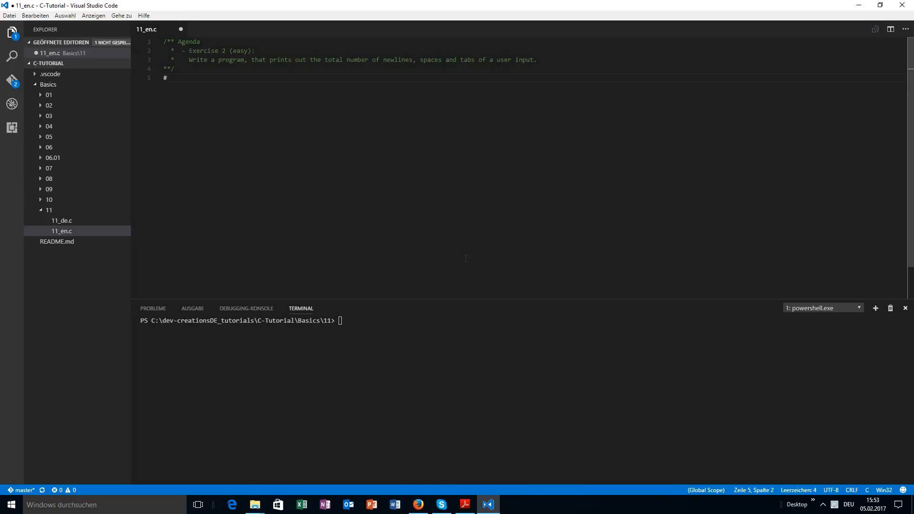
type("include<st")
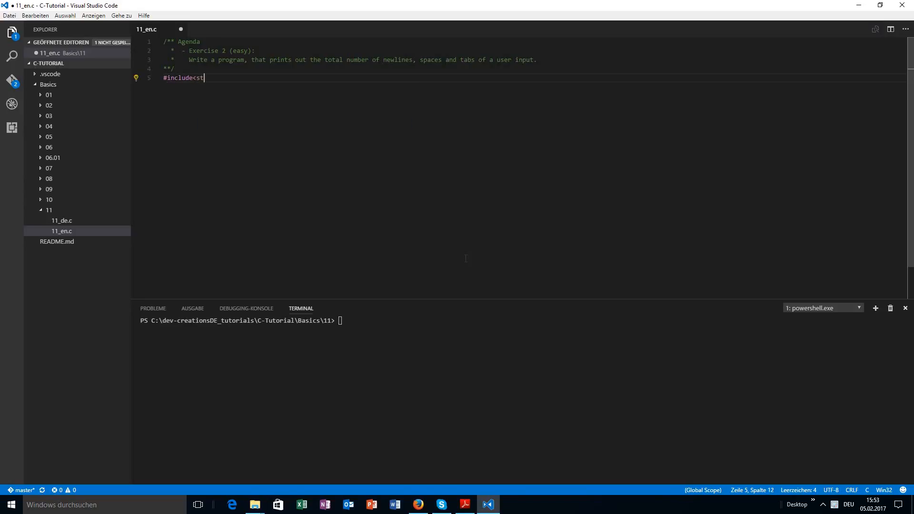
type("dio.h>")
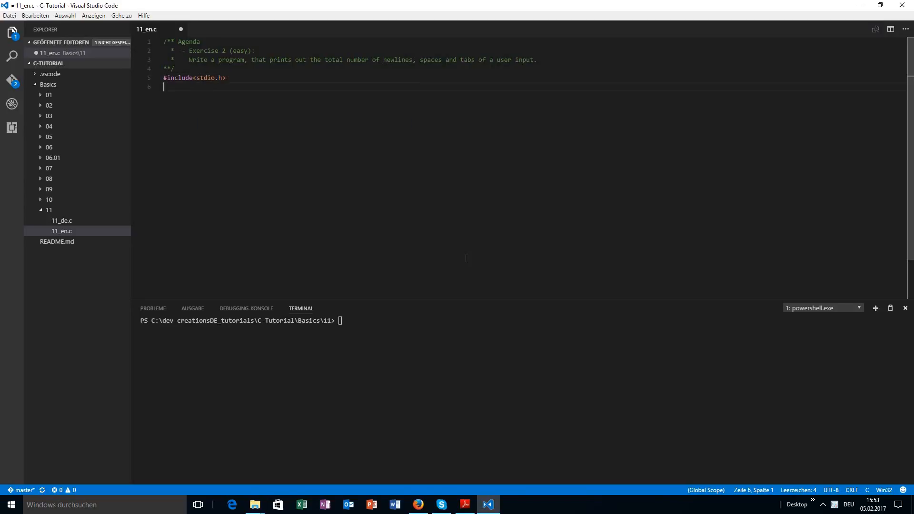
type("void")
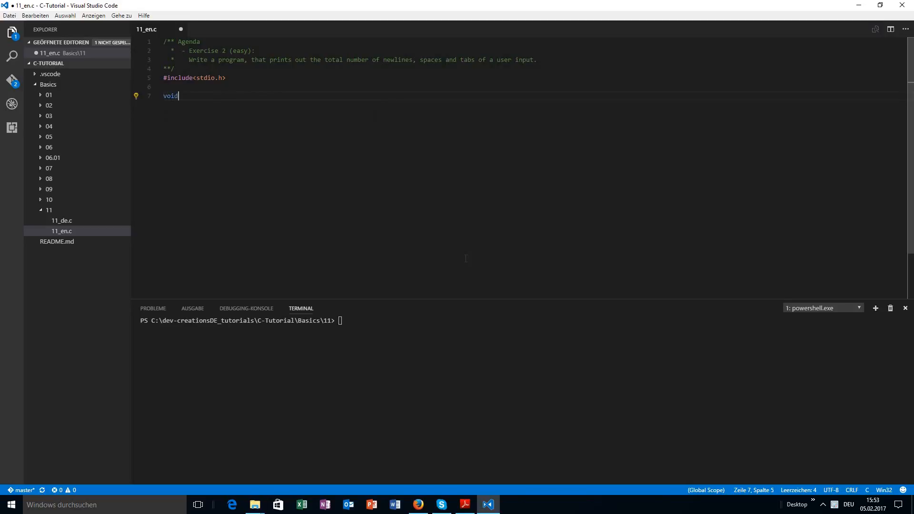
type("main() {")
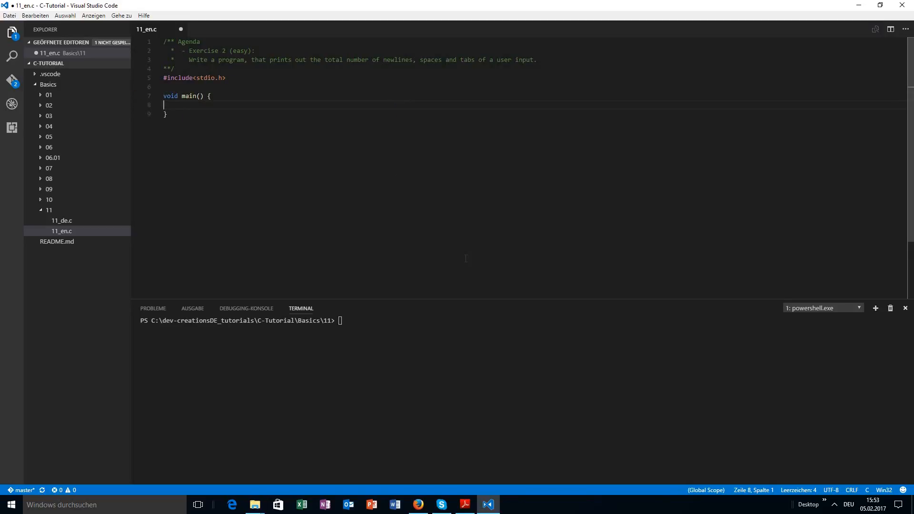
Declare int c and loop while (c = getchar()) != EOF
type("int c")
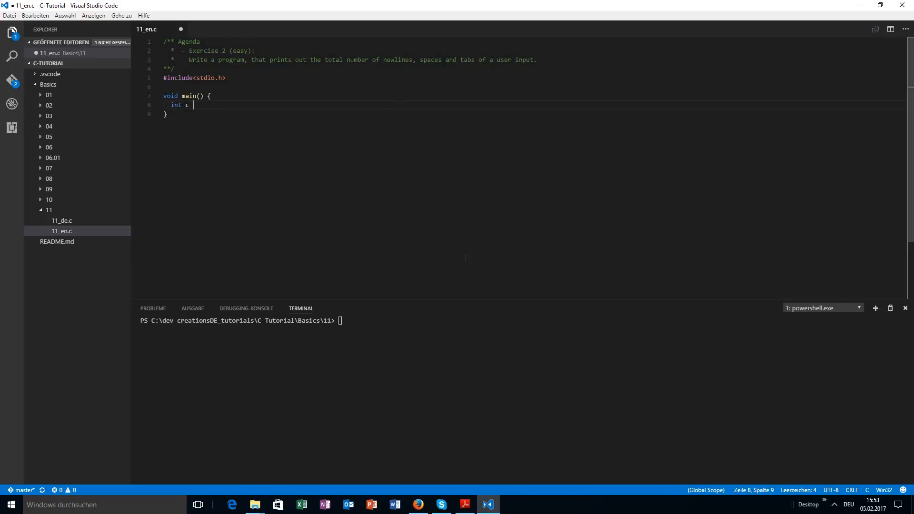
type(";")
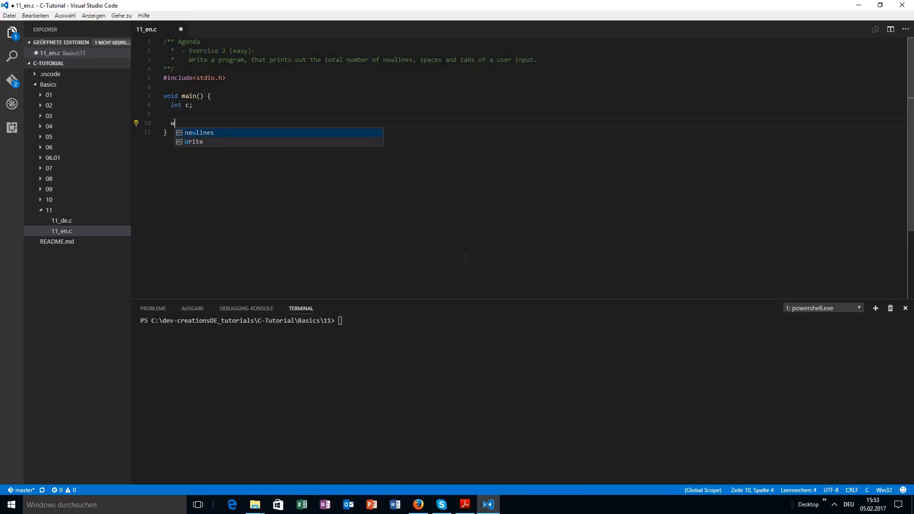
type("hile() {")
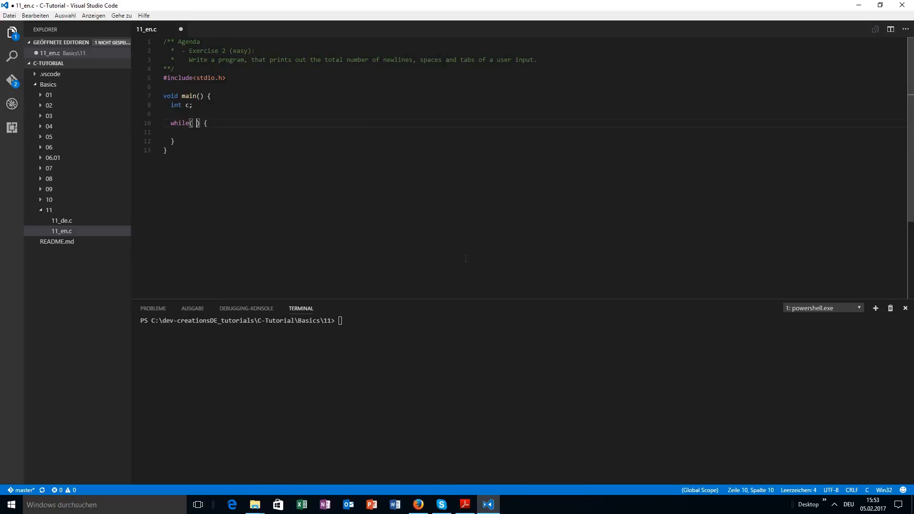
type("(c = e")
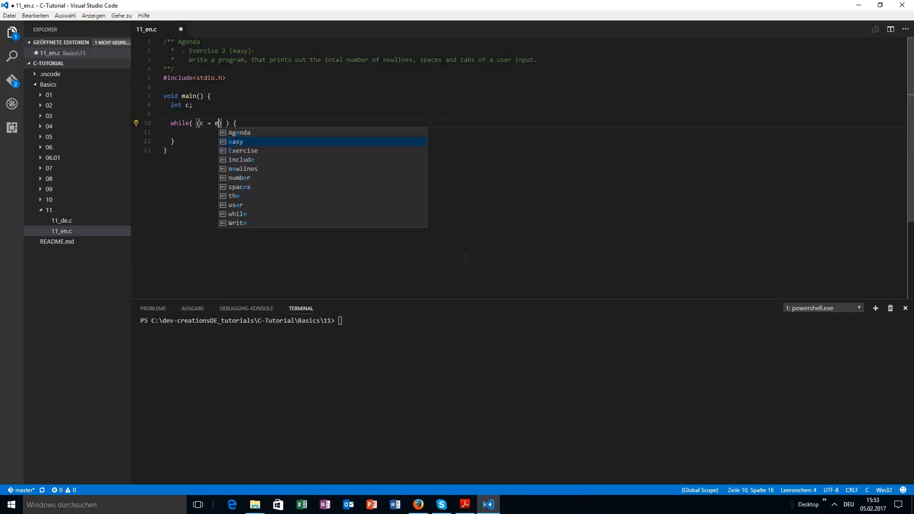
type("getchar()")
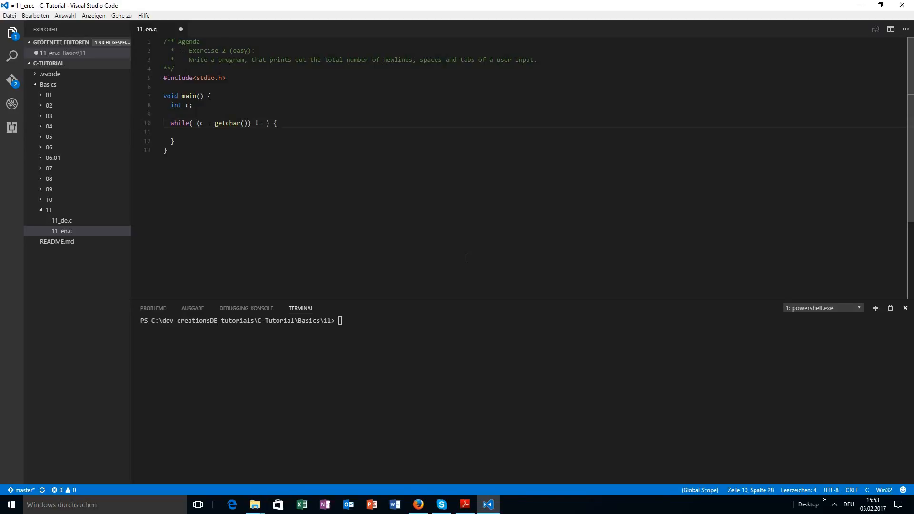
type("EOF")
left_click(534, 113)
type("int")
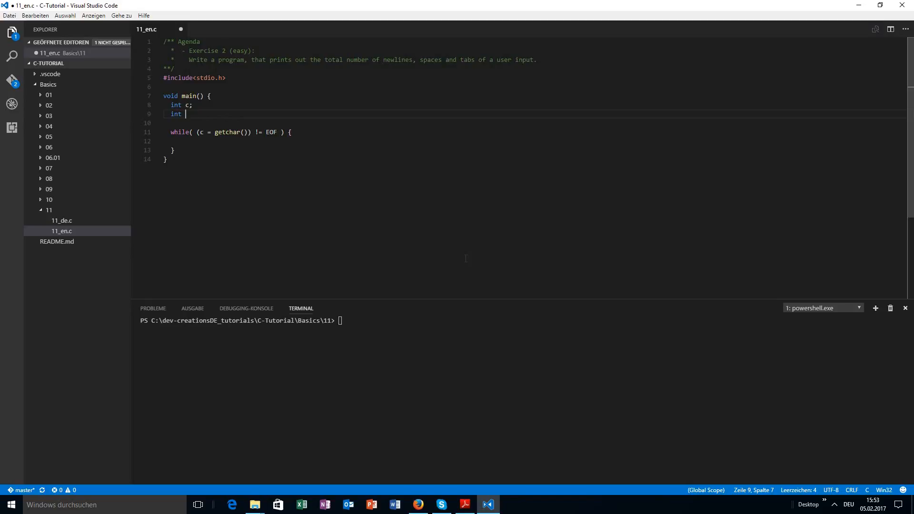
Declare int count[] = {0,0,0}; with comment '0 - newlines, 1 - spaces, 2 - tabs'
type("count[] =")
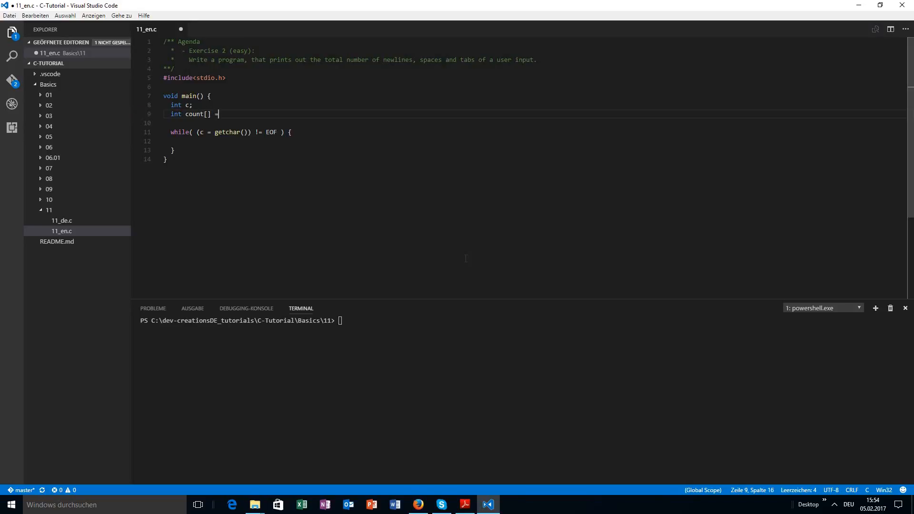
type("{0}")
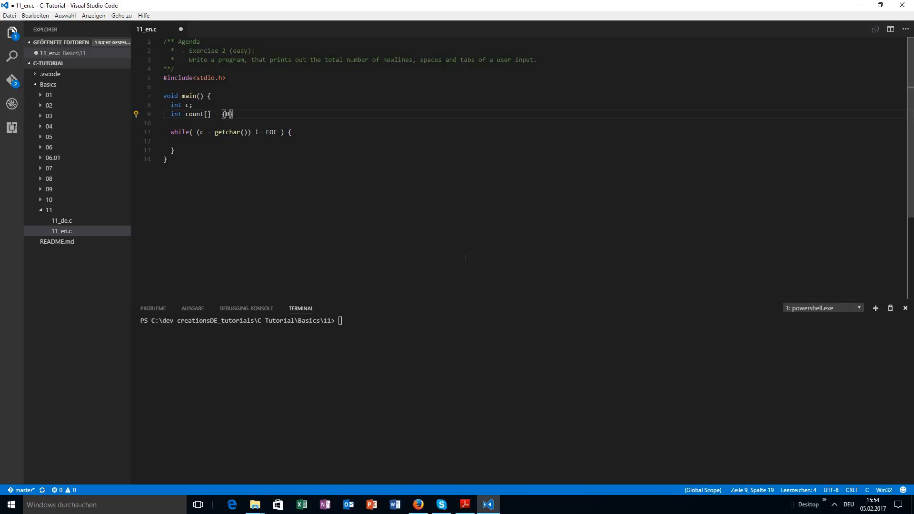
type(",0,0")
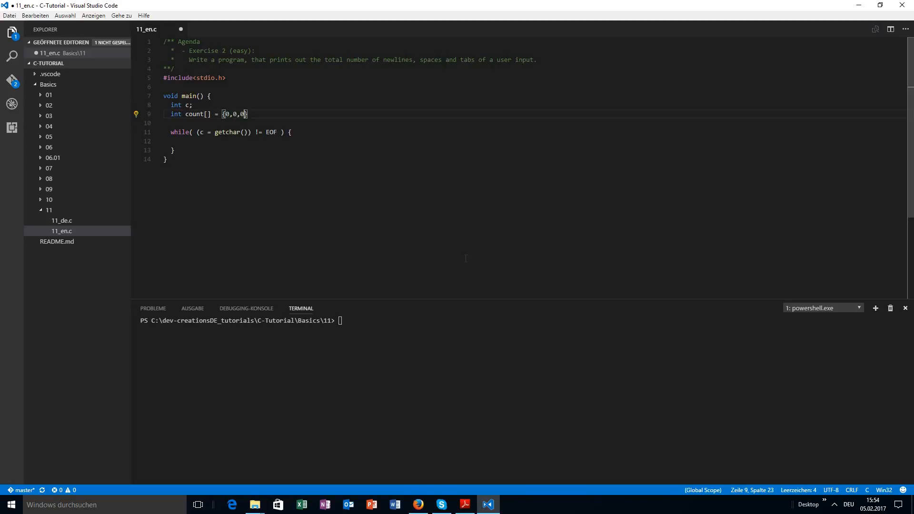
type("};")
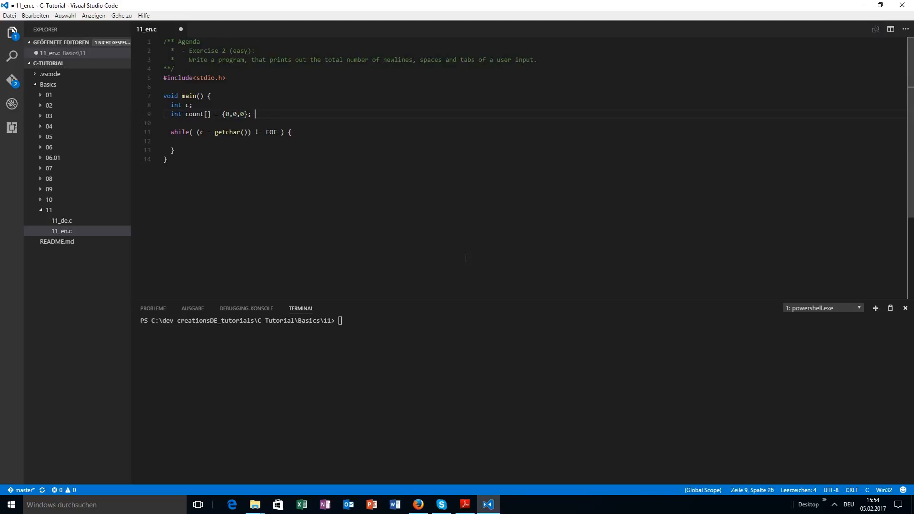
type("// 0")
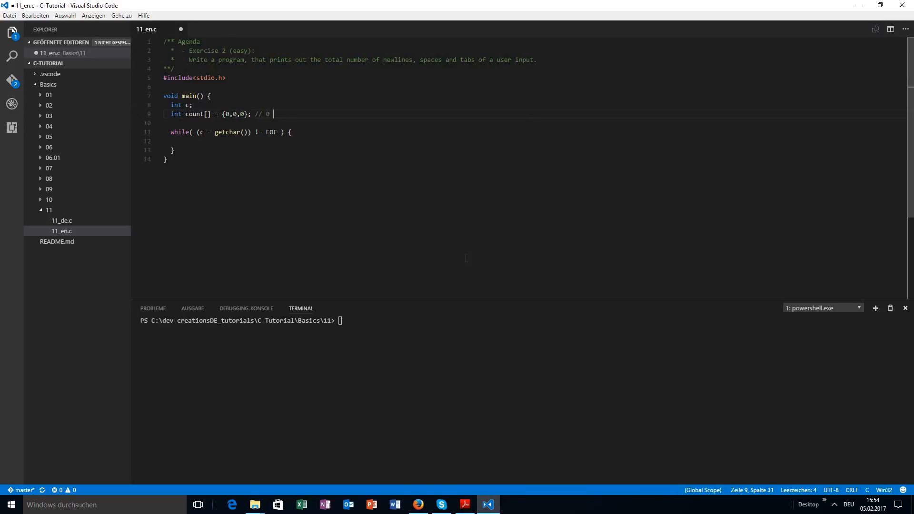
type("-")
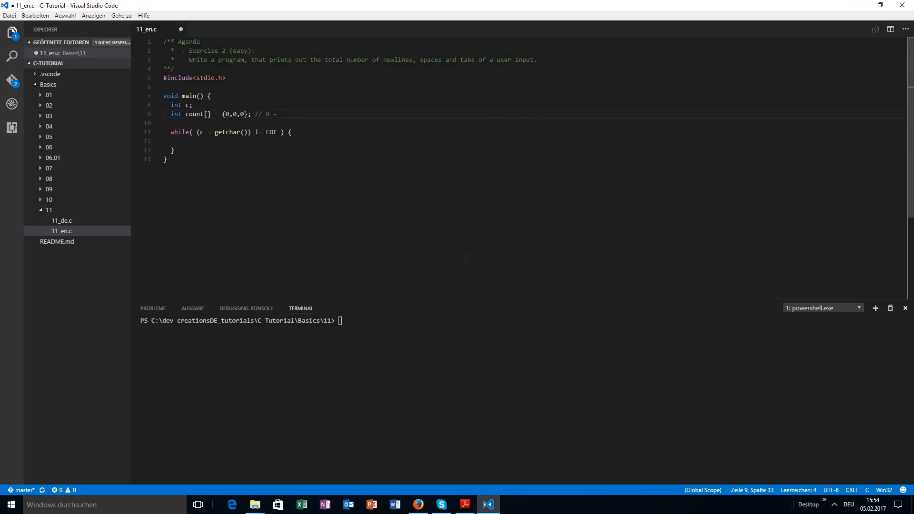
type("newlines, 1 -")
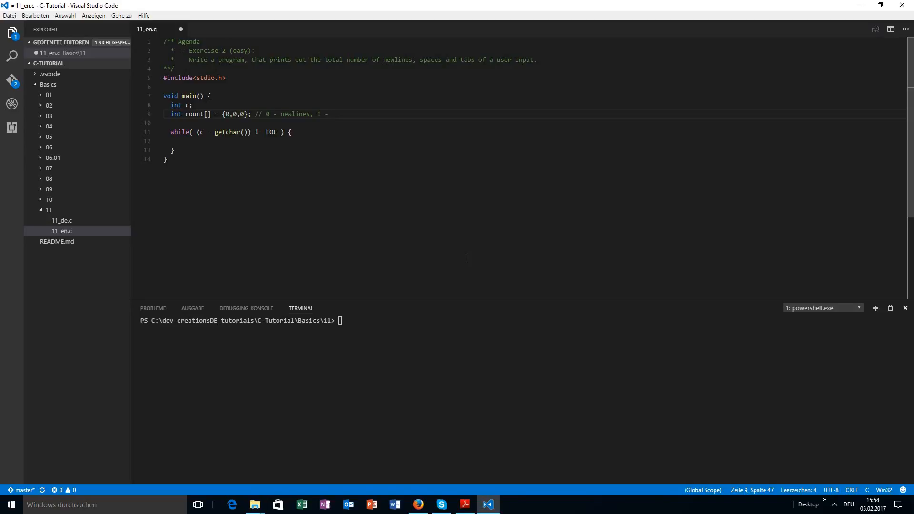
type("sp")
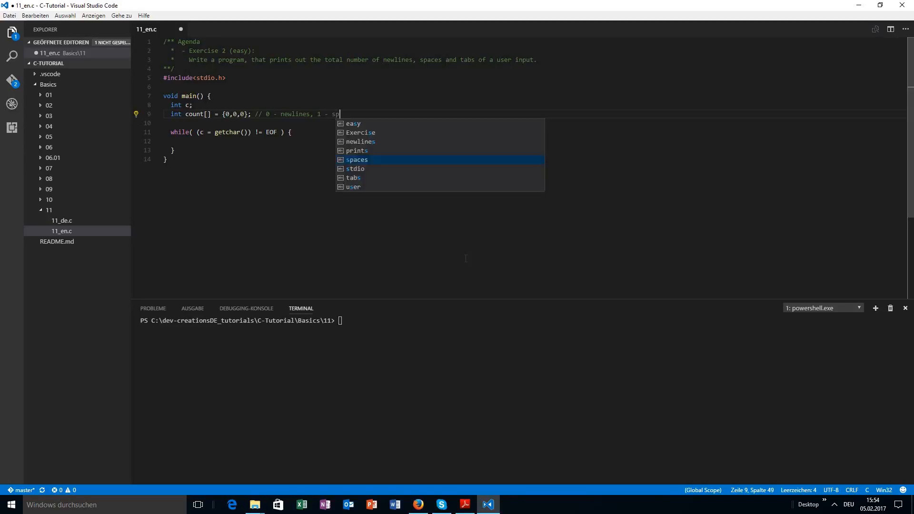
type("spaces,")
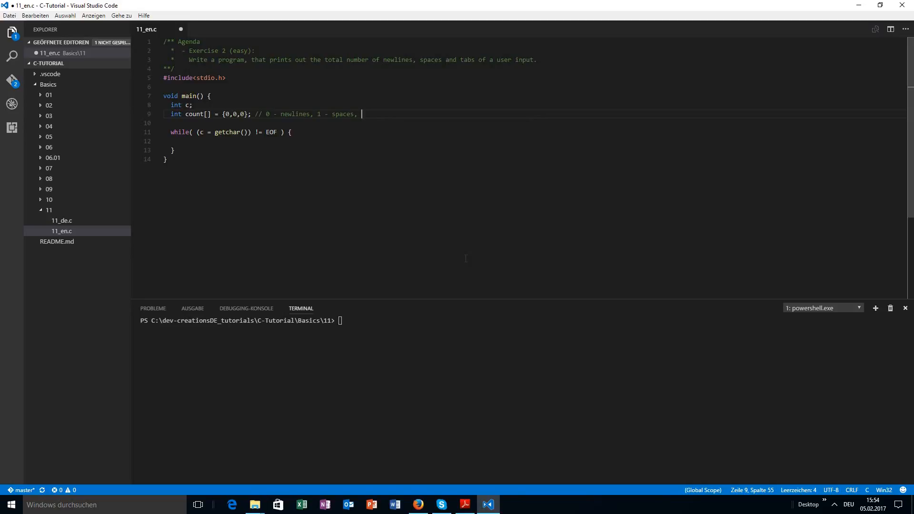
type("2 - t")
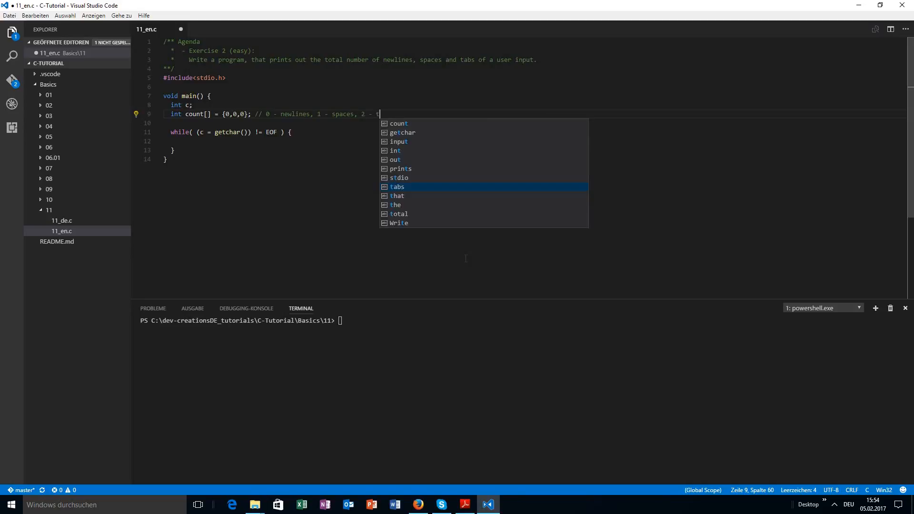
key("Enter")
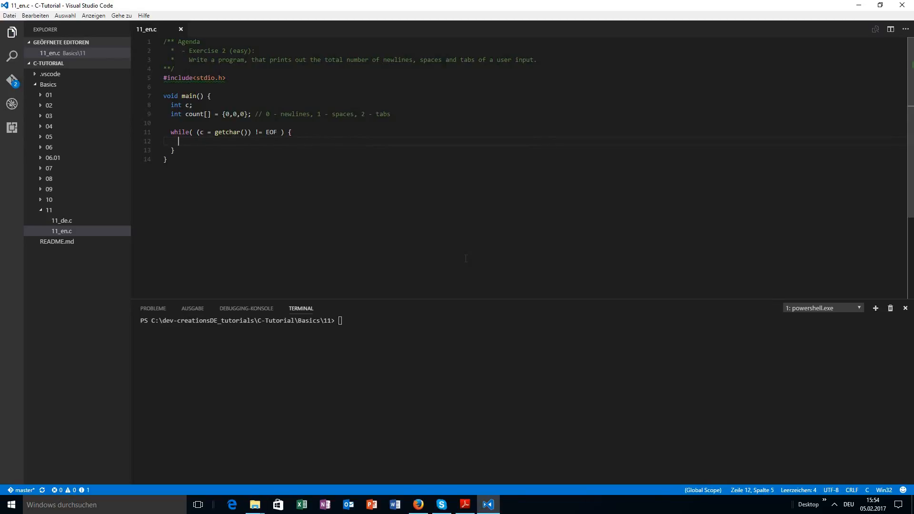
Add the newline check that increments count[0]
type("if( )")
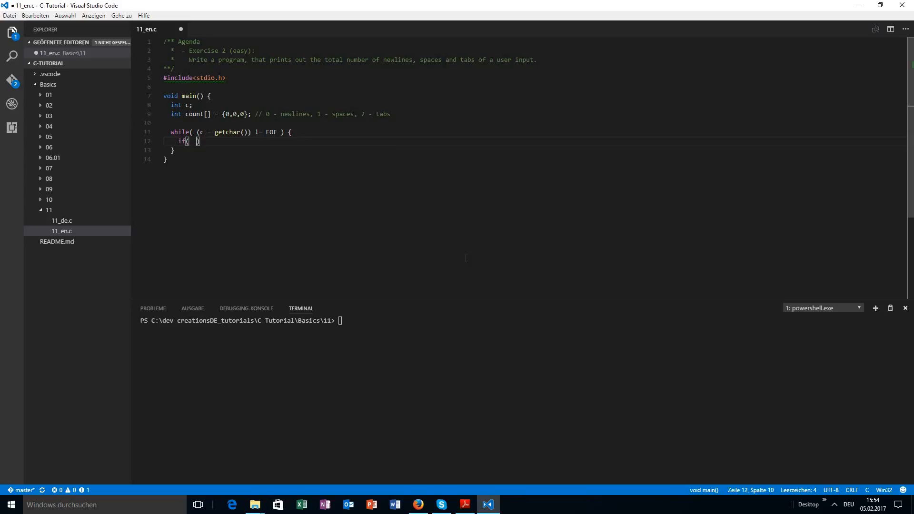
type("c == '\\n")
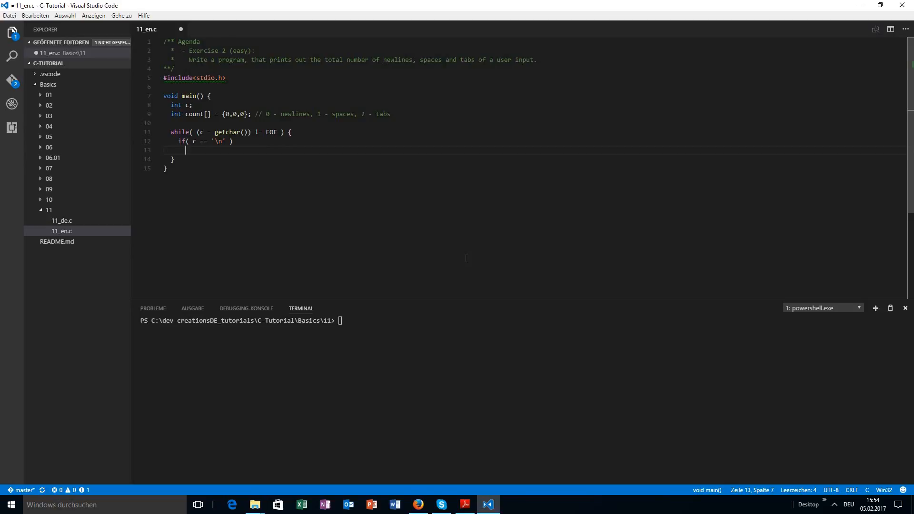
type("count[0]")
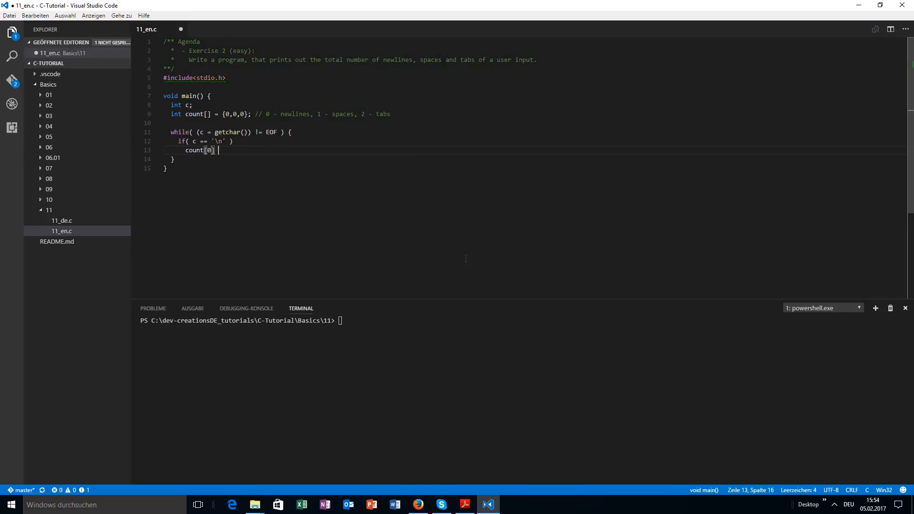
type("++;")
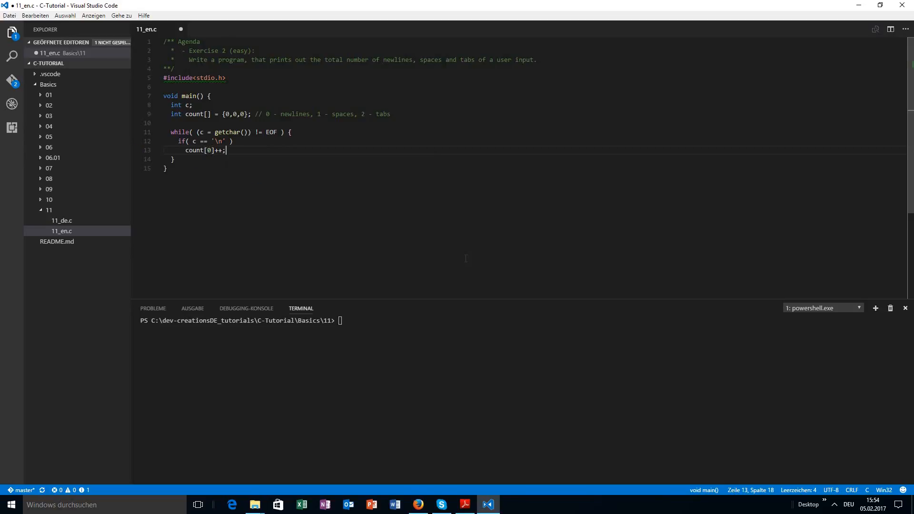
Add else-if branches incrementing count[1] for spaces and count[2] for tabs
type("else if( c == ' '")
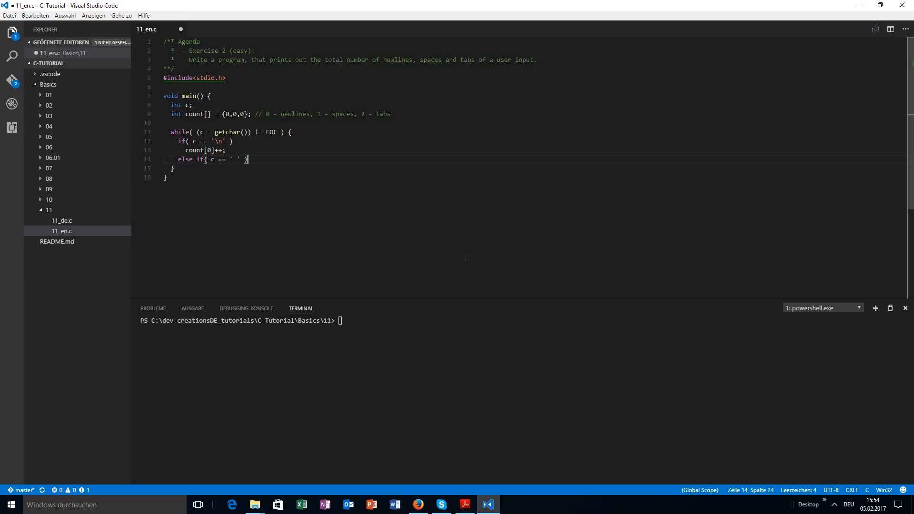
type("cou")
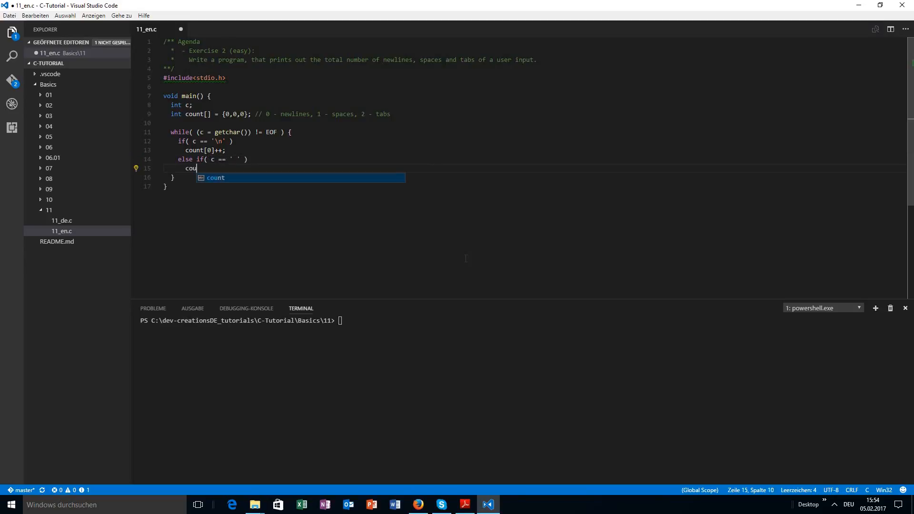
type("nt[1]++;")
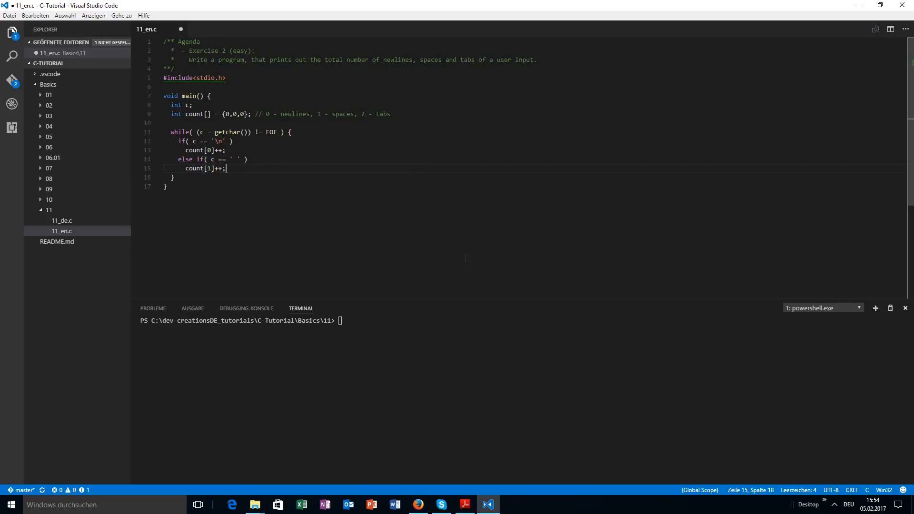
type("else if(")
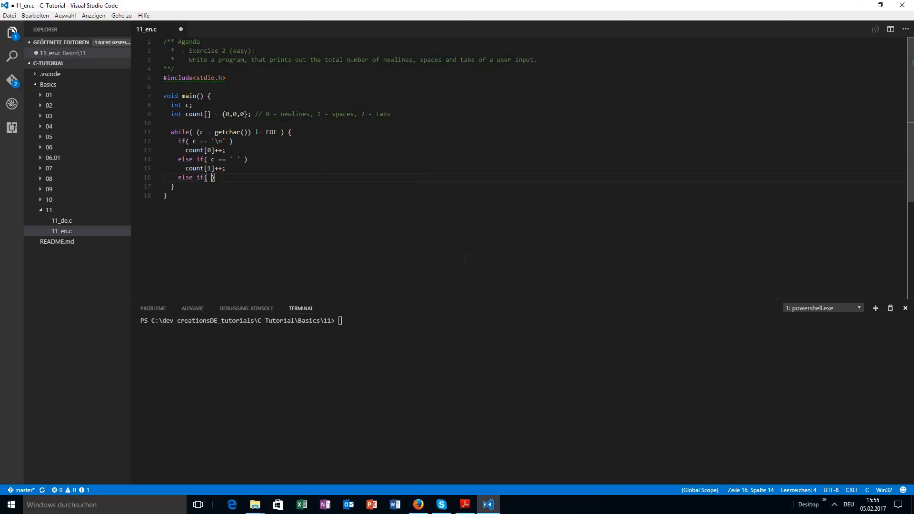
type("c == '\\t'")
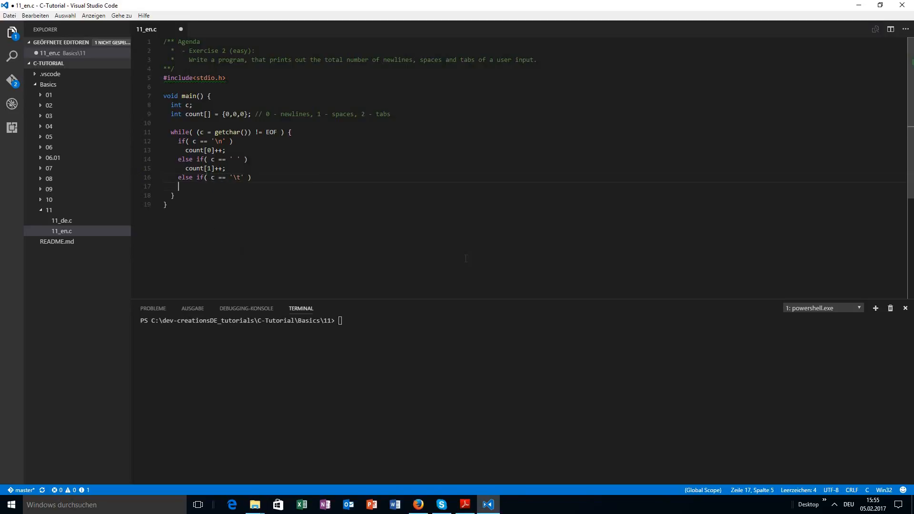
type("count[2]")
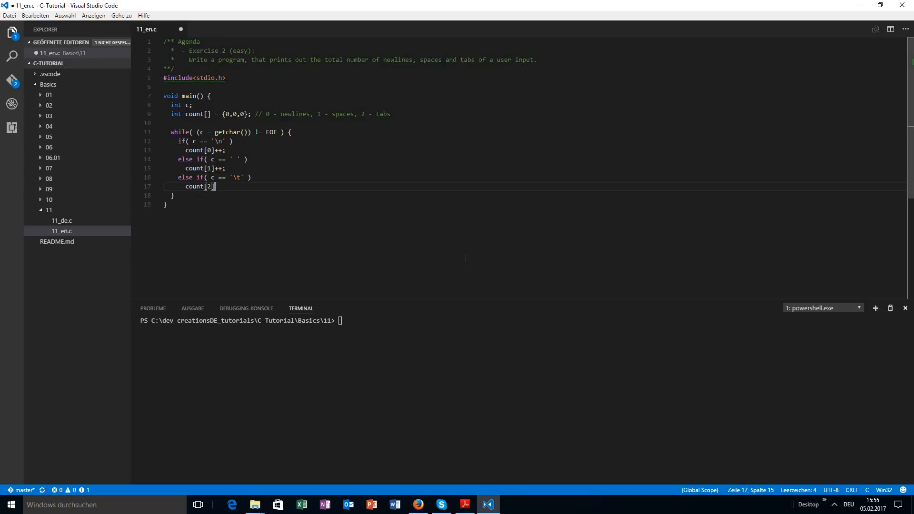
type("+")
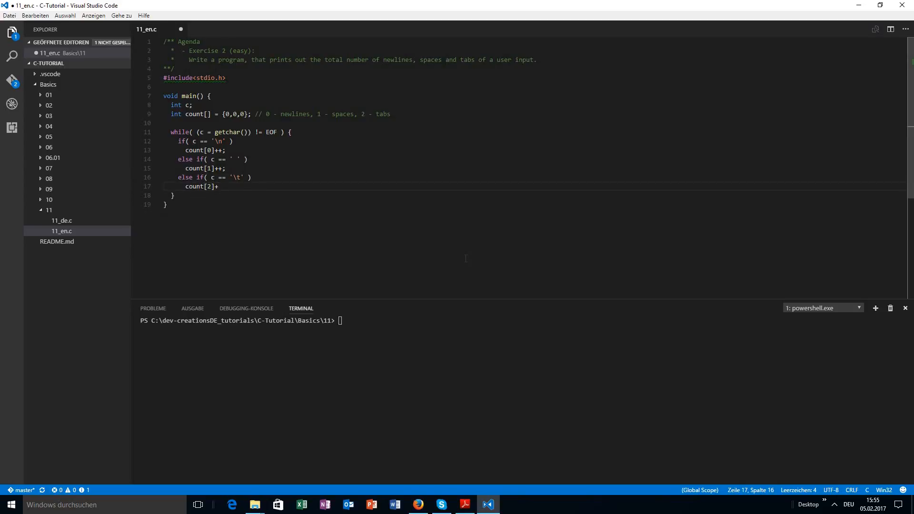
type("+;")
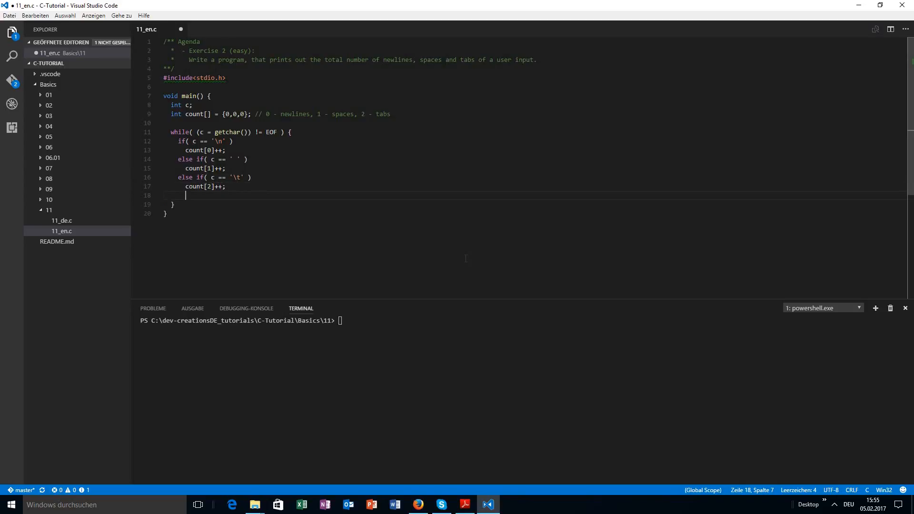
key("Backspace")
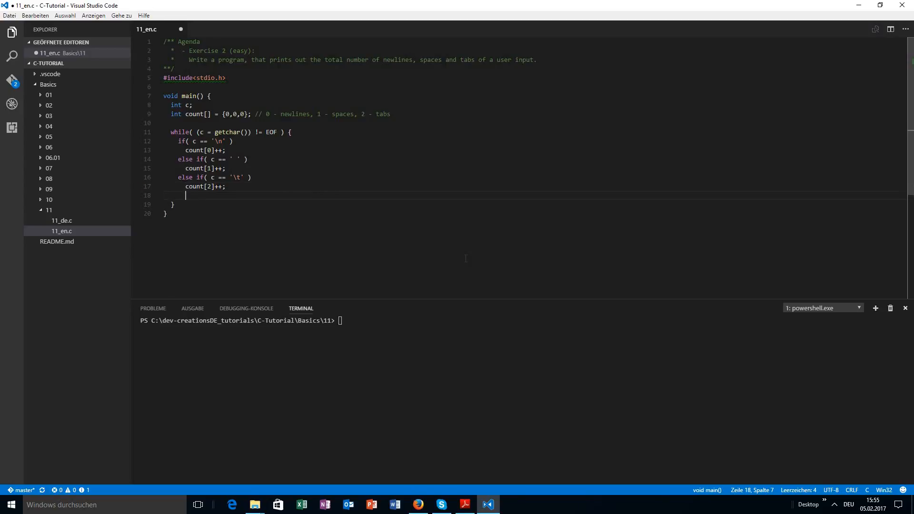
Add a final else with a // placeholder comment, briefly removing and restoring an else
type("else")
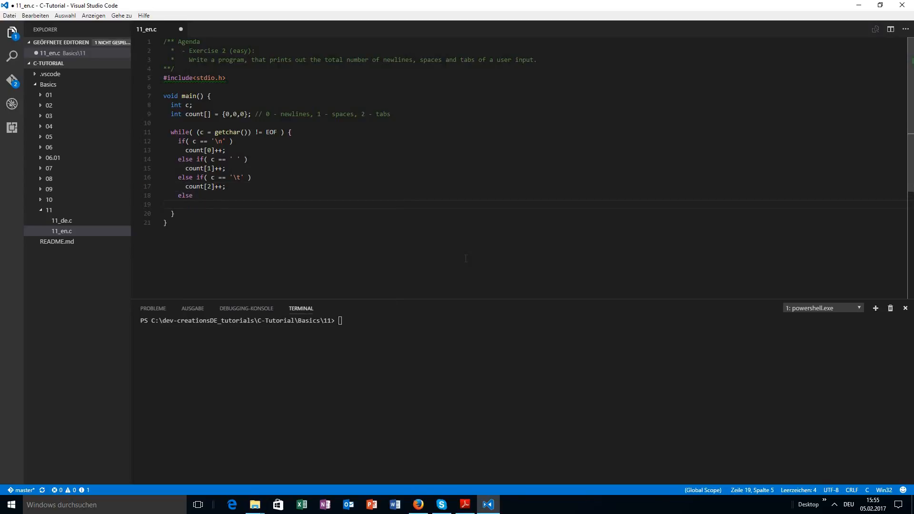
type("// ...")
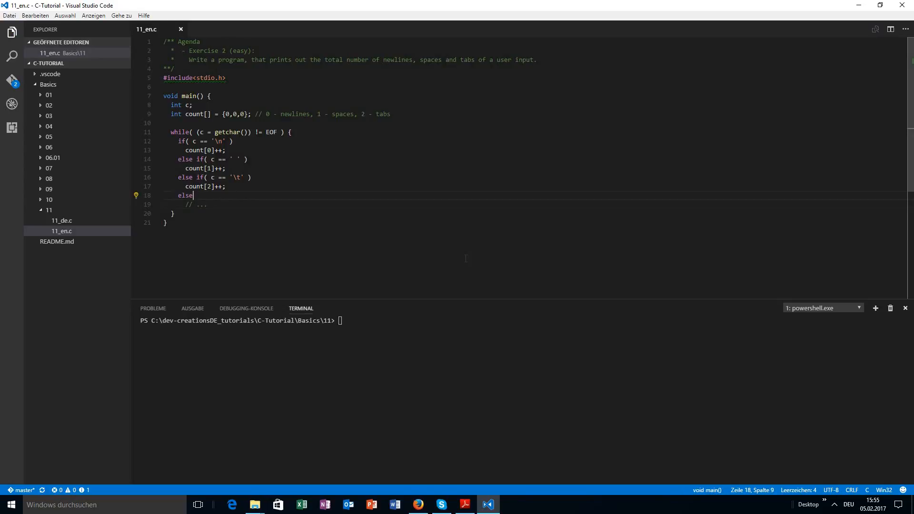
left_click(181, 159)
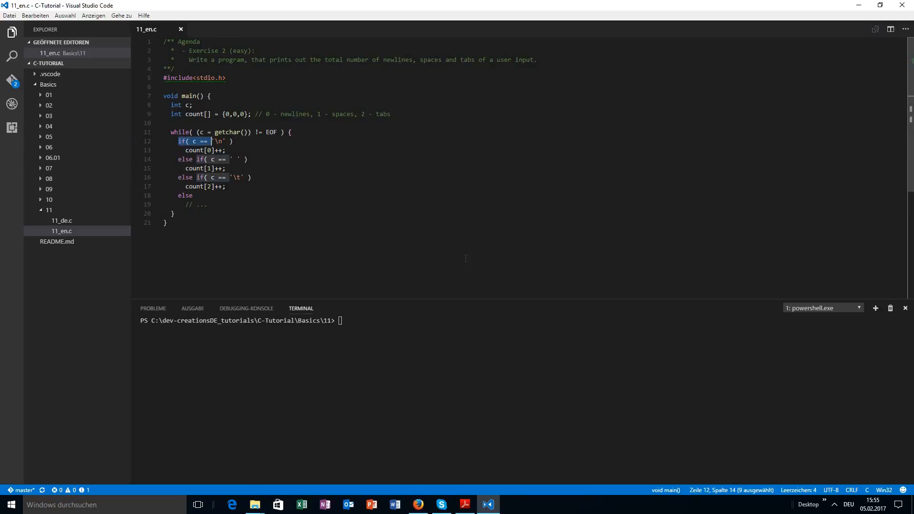
key("Backspace")
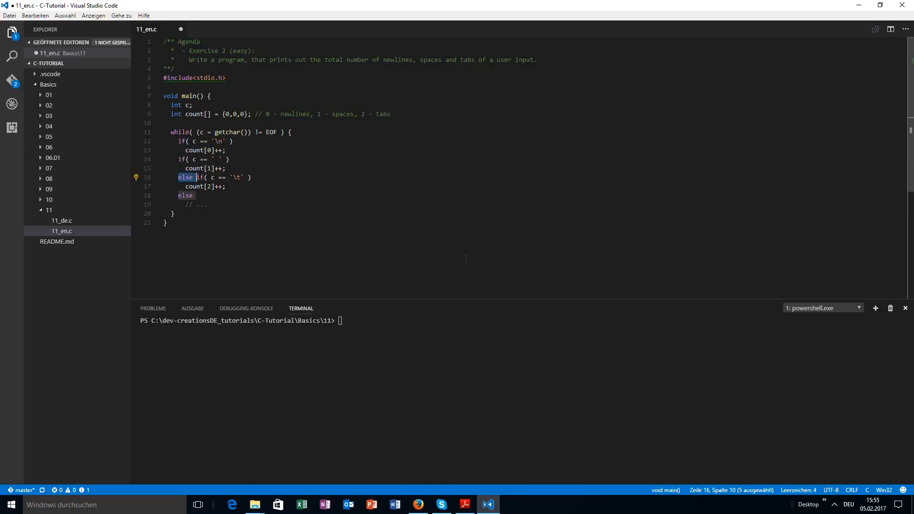
key("Delete")
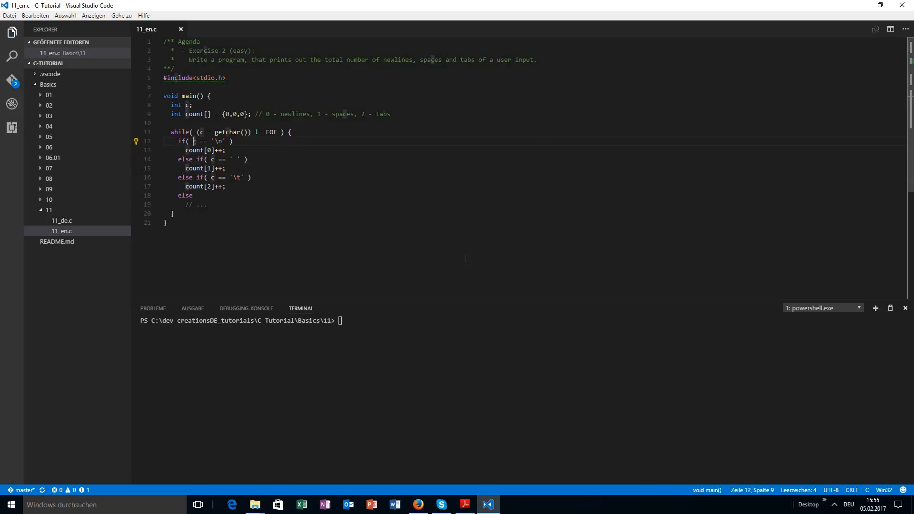
left_click(199, 177)
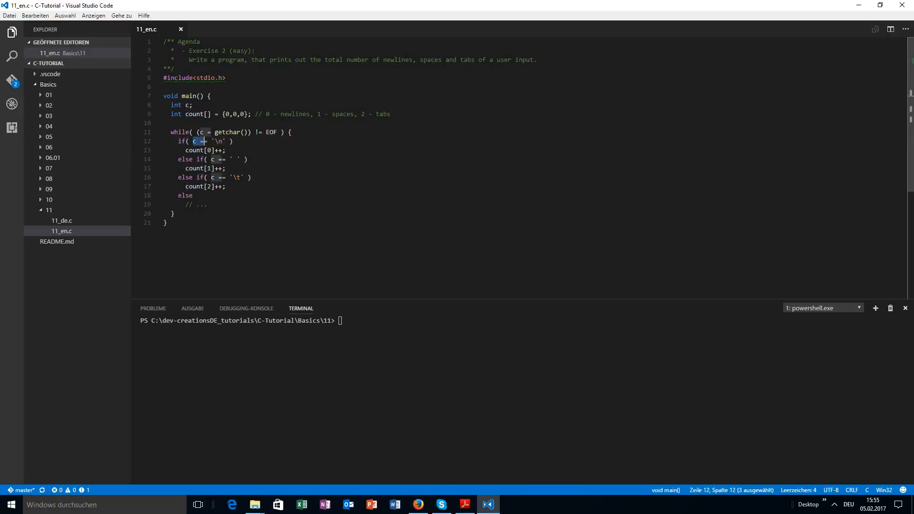
Select and delete the else // placeholder lines and the leftover empty line
left_click_drag(192, 141, 224, 142)
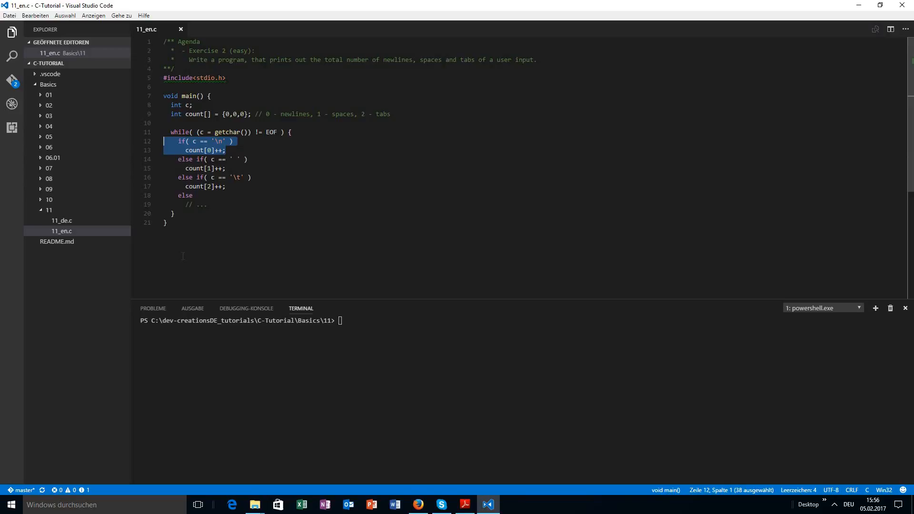
left_click(197, 159)
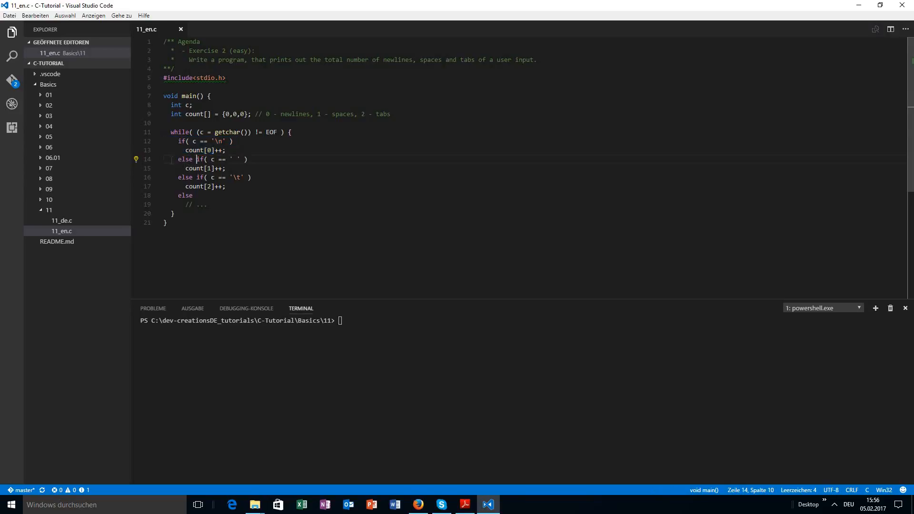
double_click(185, 159)
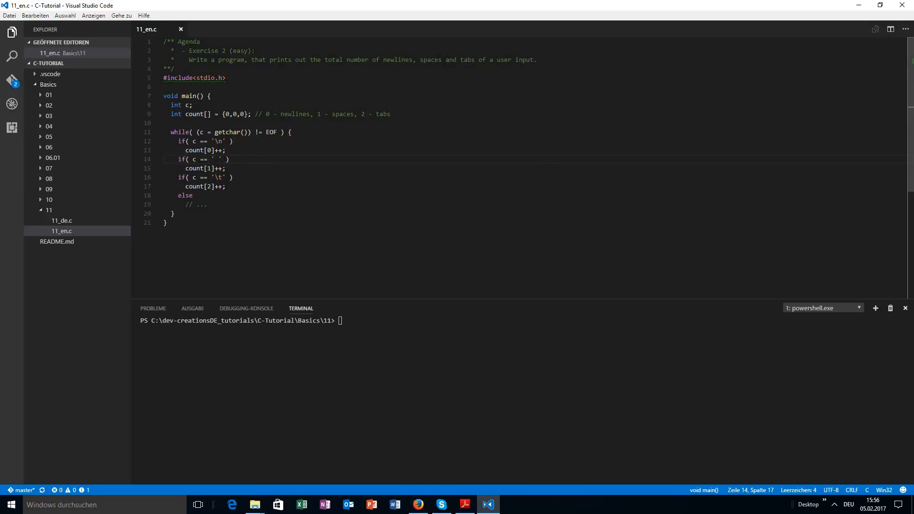
left_click_drag(177, 141, 226, 168)
type("else ")
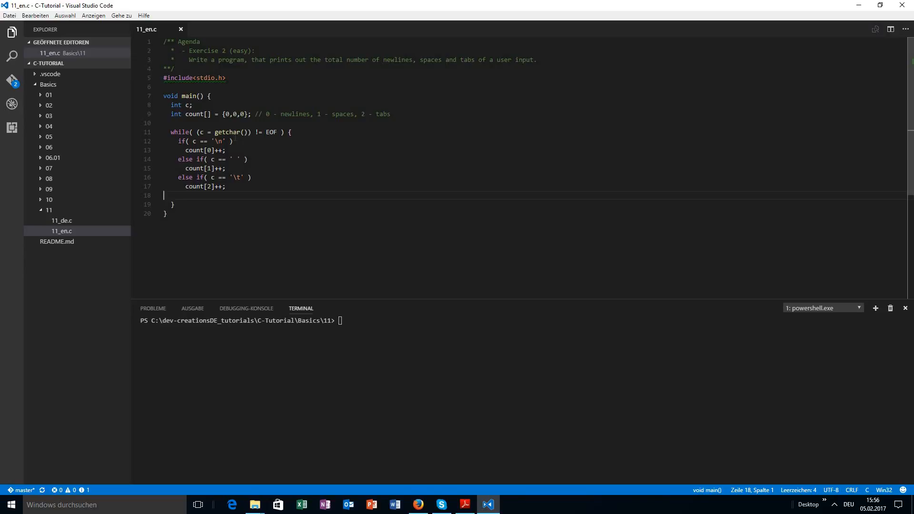
key("Backspace")
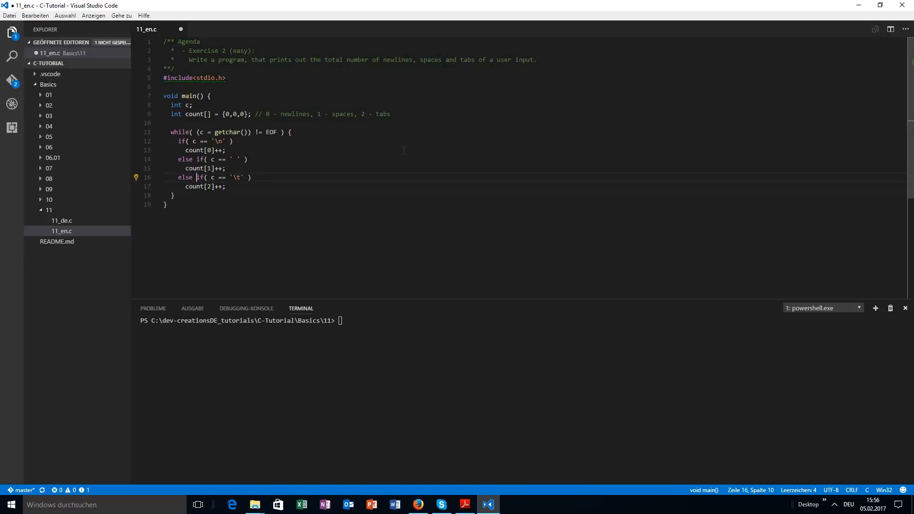
Start an empty printf(""); statement below the loop and save the file
left_click(186, 177)
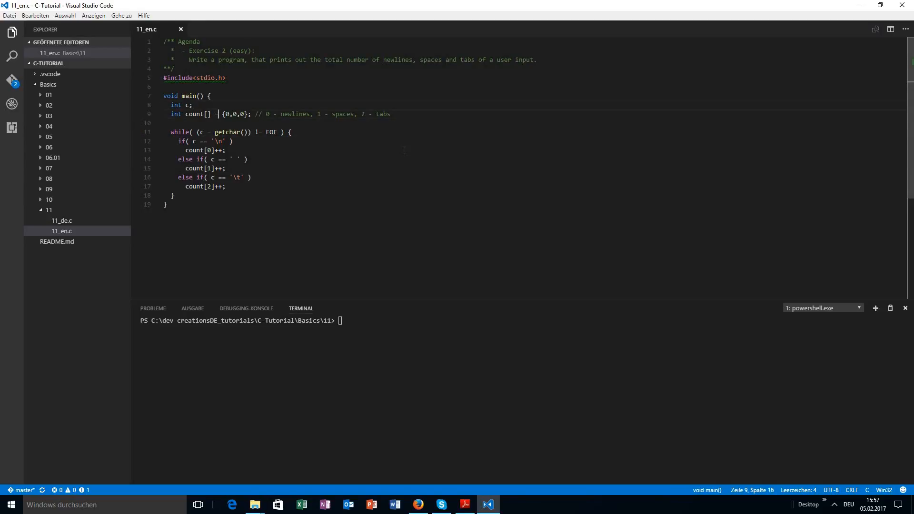
type("pr")
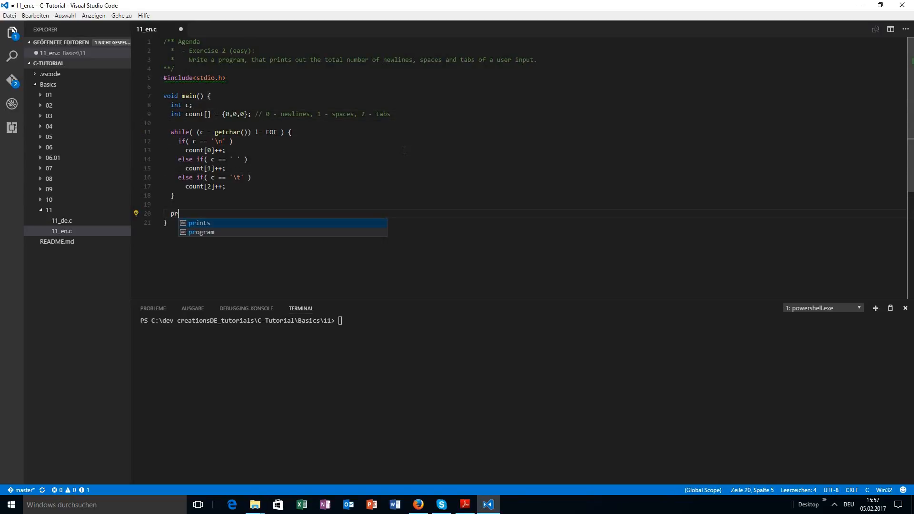
type("intf();")
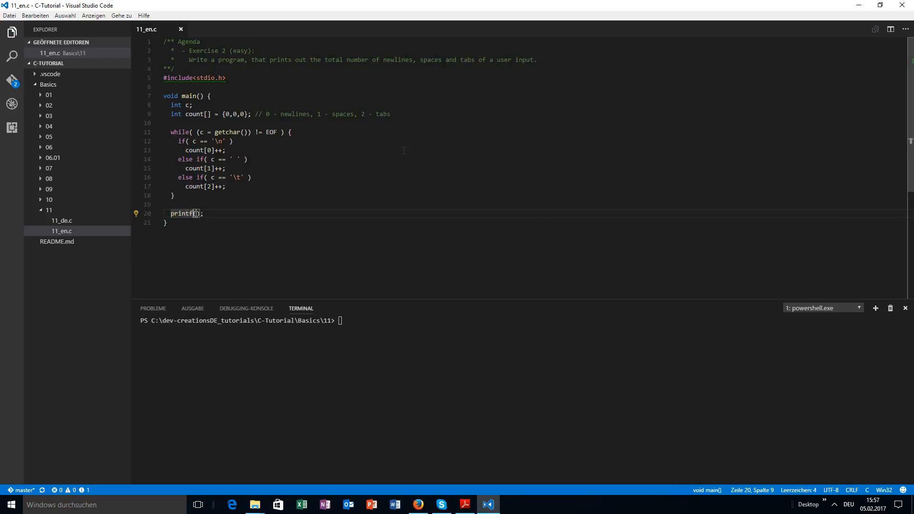
type("\"\"")
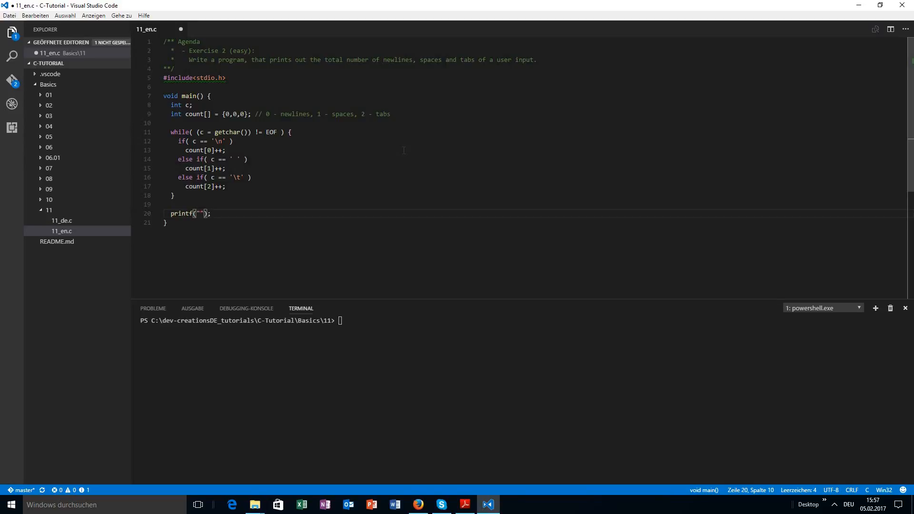
key("ctrl+s")
type("There are %d ")
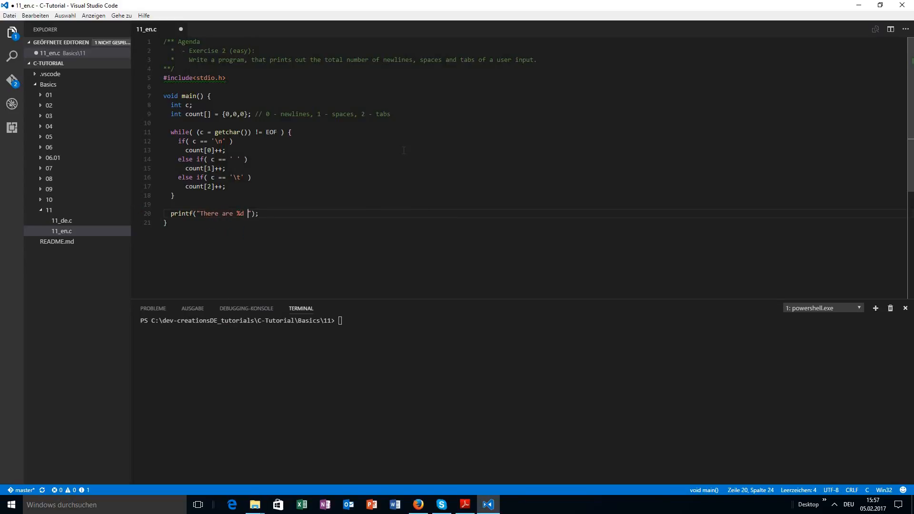
Fill in "There are %d newlines, %d spaces and %d tabs in the given text\n" with count[0], count[1], count[2]
type("newlines")
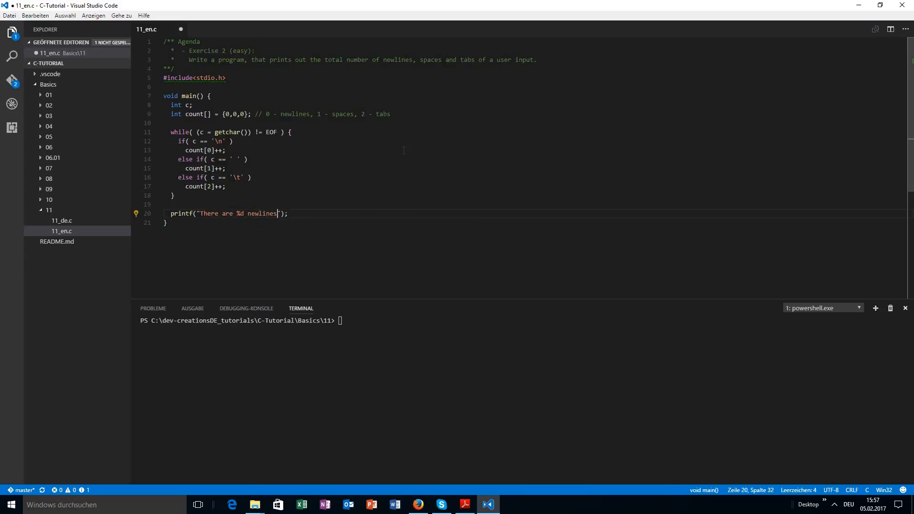
type(", %")
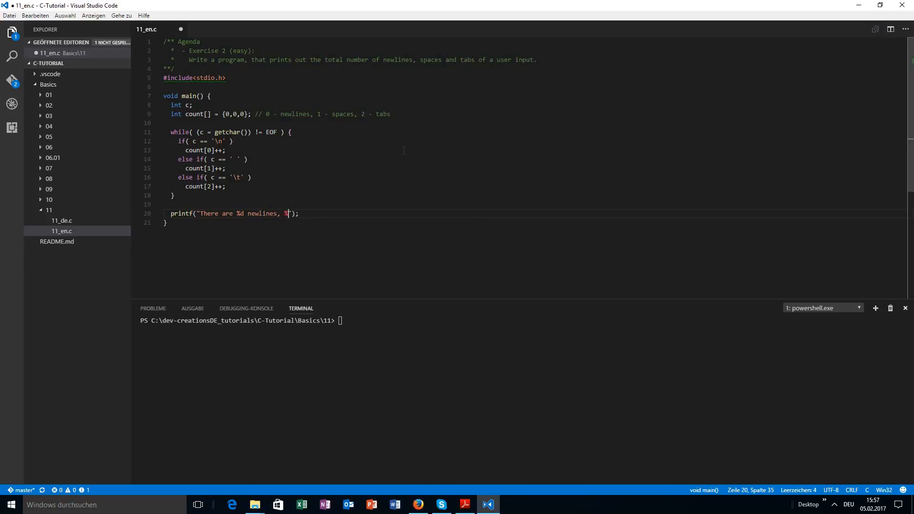
type("d spaces and")
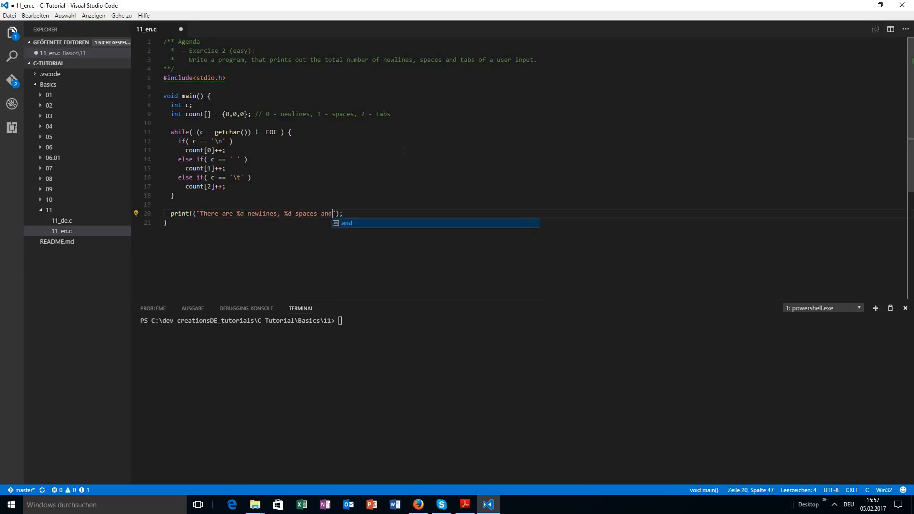
type("%d tabs")
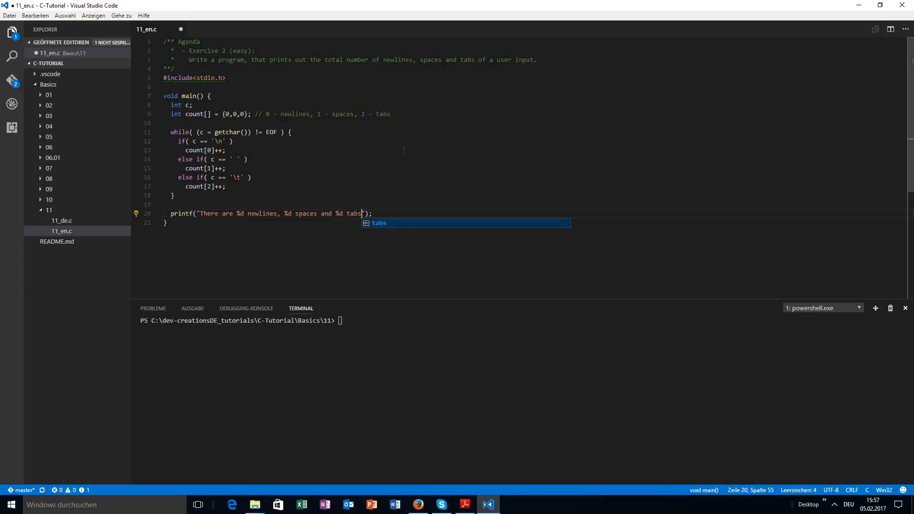
type("in the given tex")
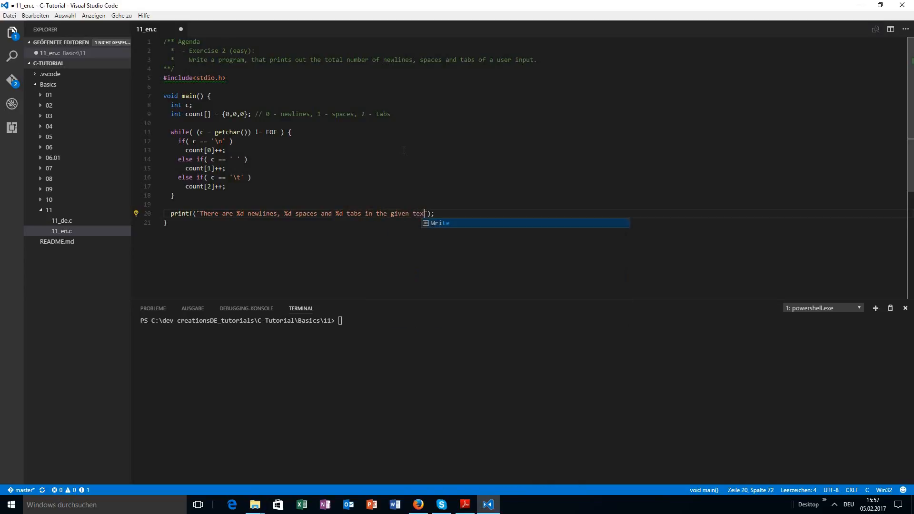
type("\\n\",")
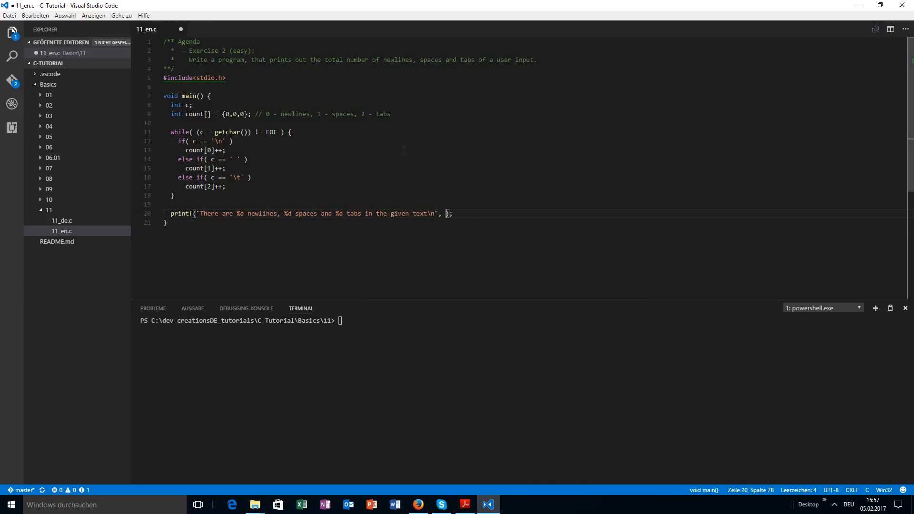
type("count[]")
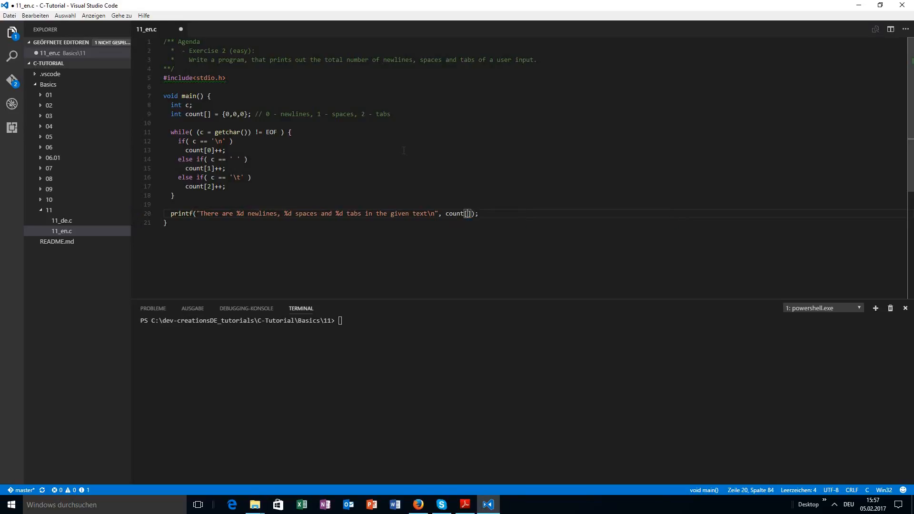
type("0")
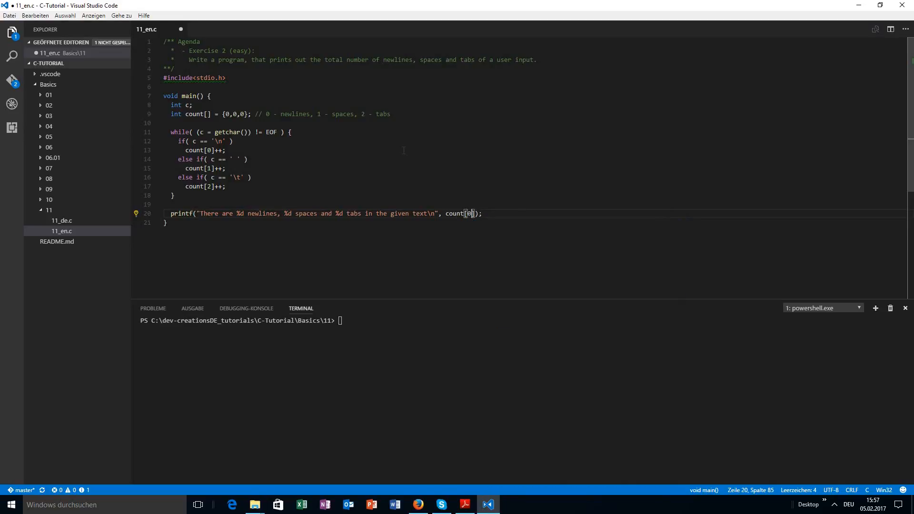
type(", count[1]")
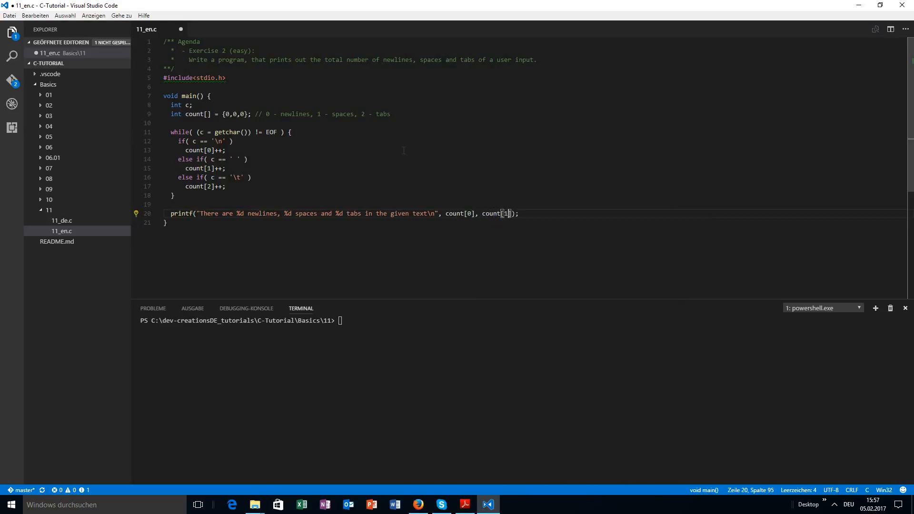
type(", count[2]")
left_click(523, 320)
type("gcc .\\11_en.c")
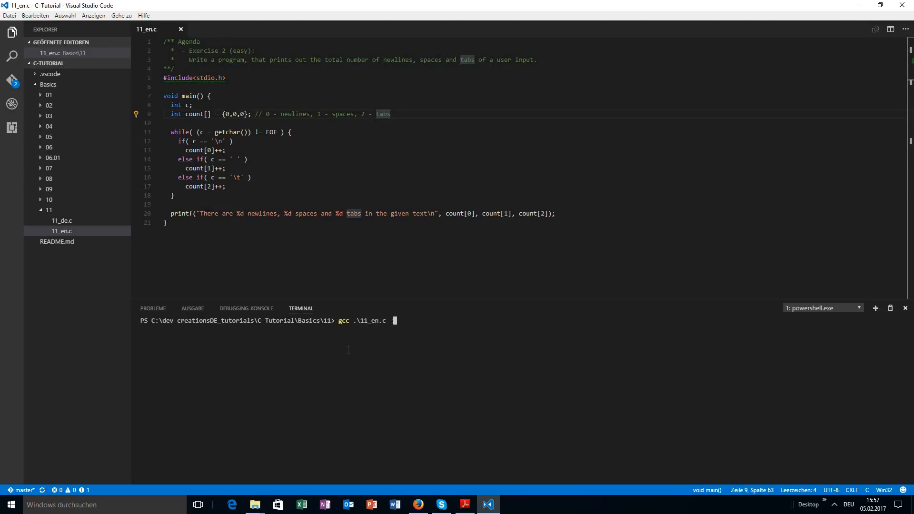
Compile with gcc .\11_en.c -o 11, run it on sample lines, ending input with Ctrl+Z
type("-o")
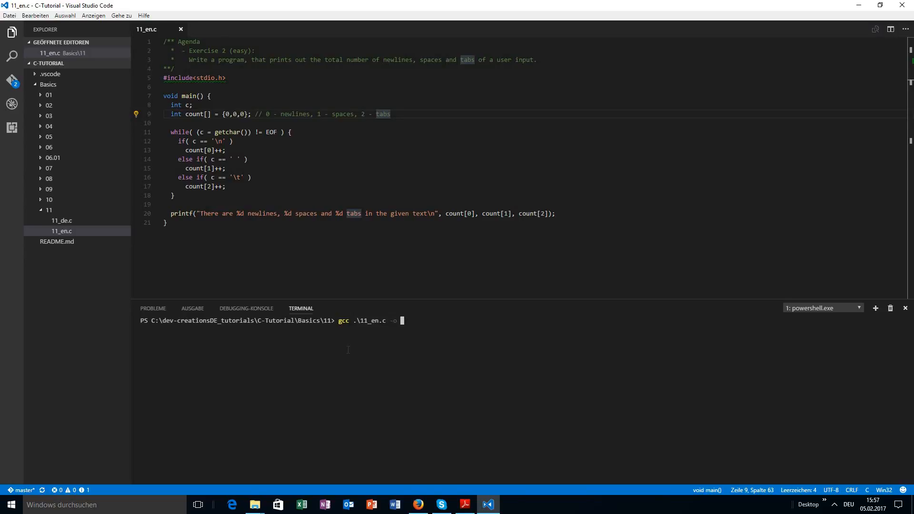
key("Enter")
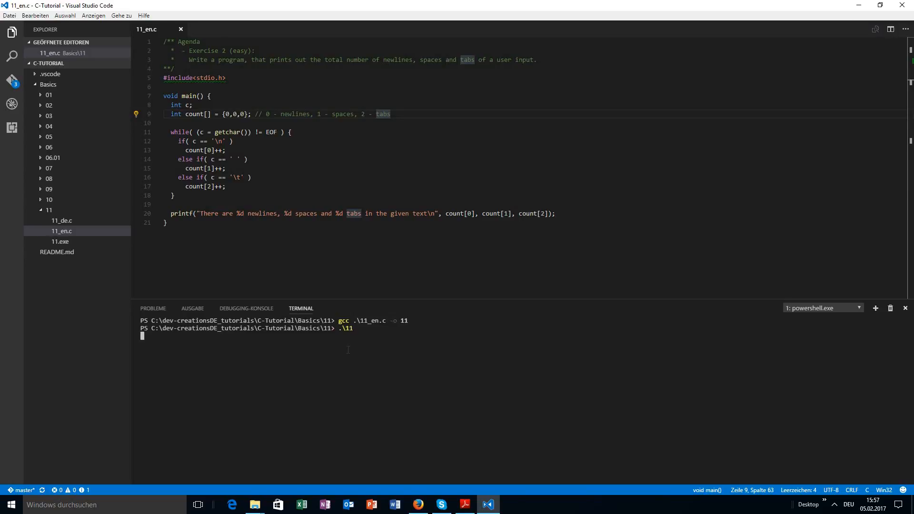
type("Hi")
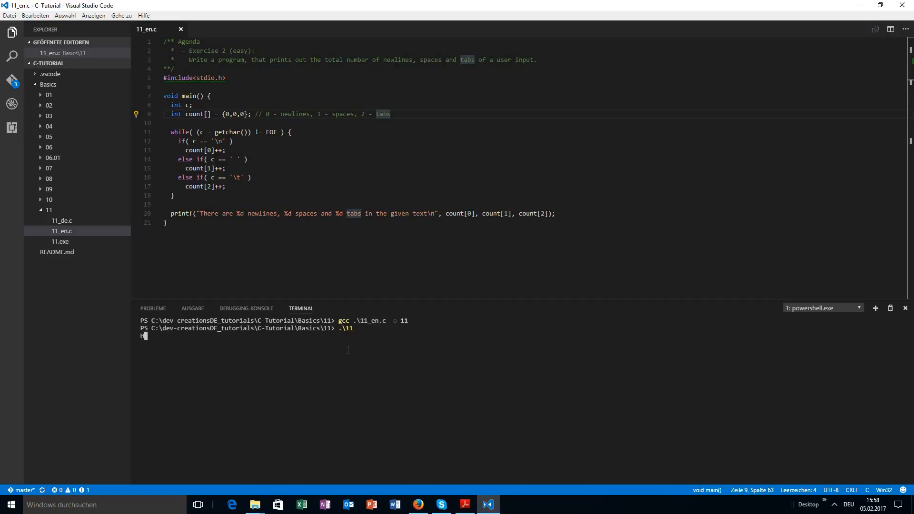
type("ello Welt!")
key("enter")
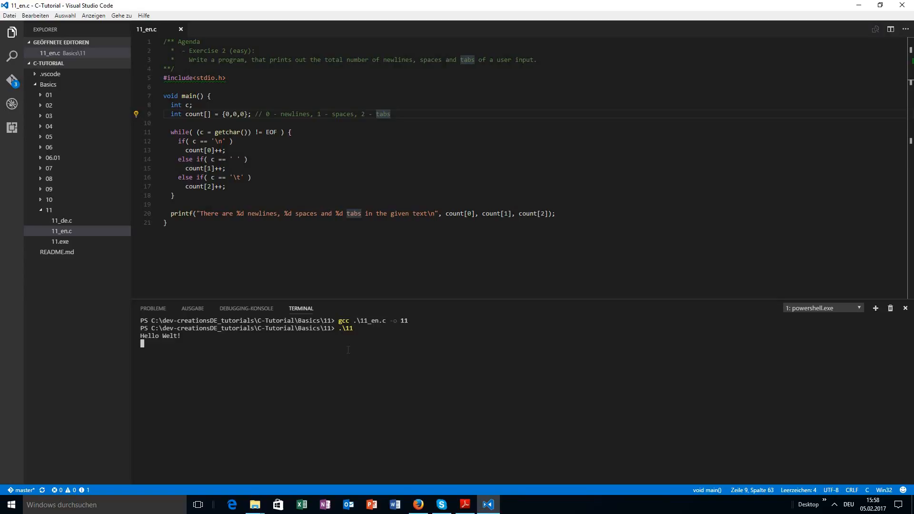
type("Lorem")
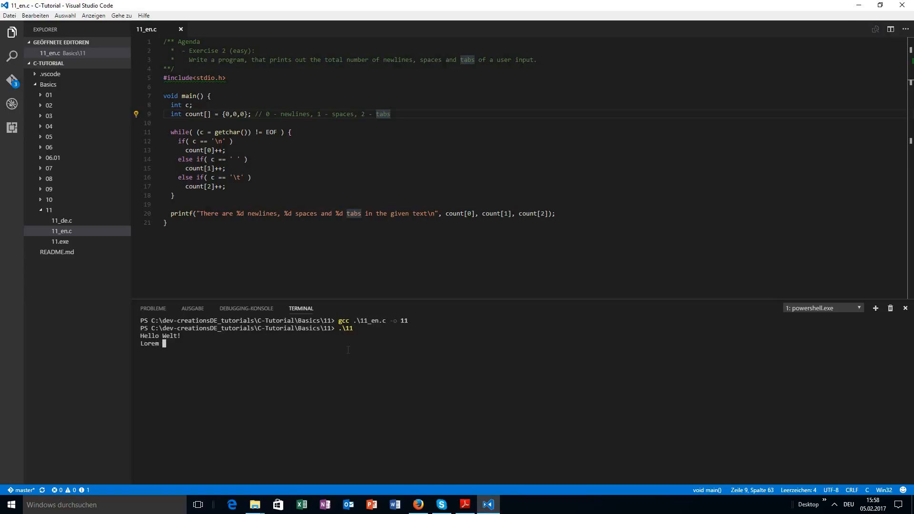
type("ipsum dolor sit am")
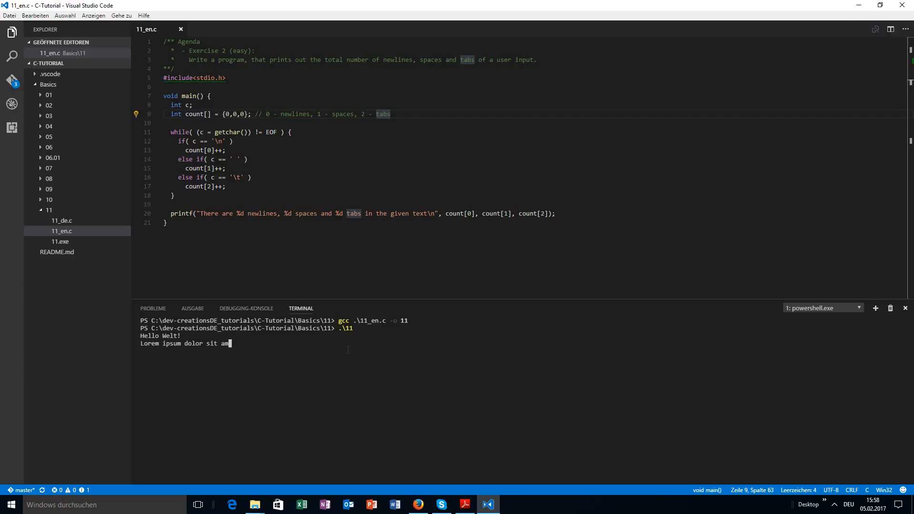
type("et.")
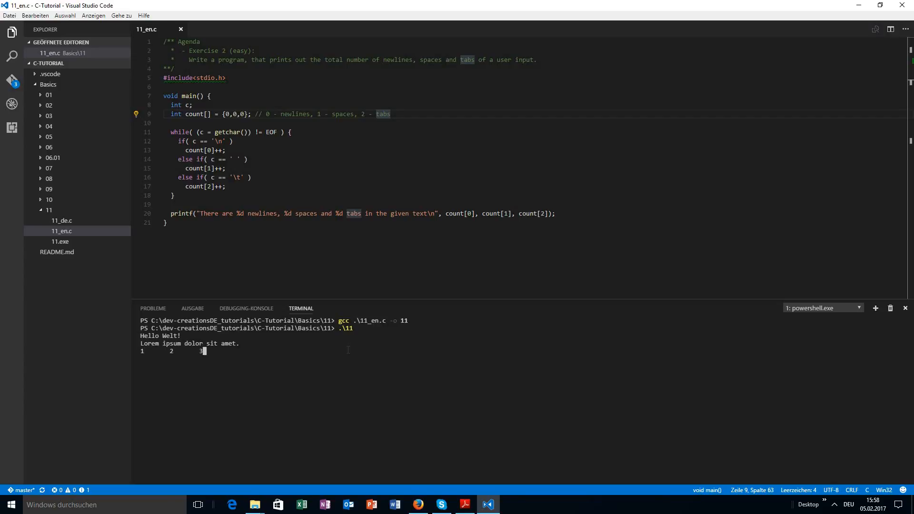
key("ctrl+z")
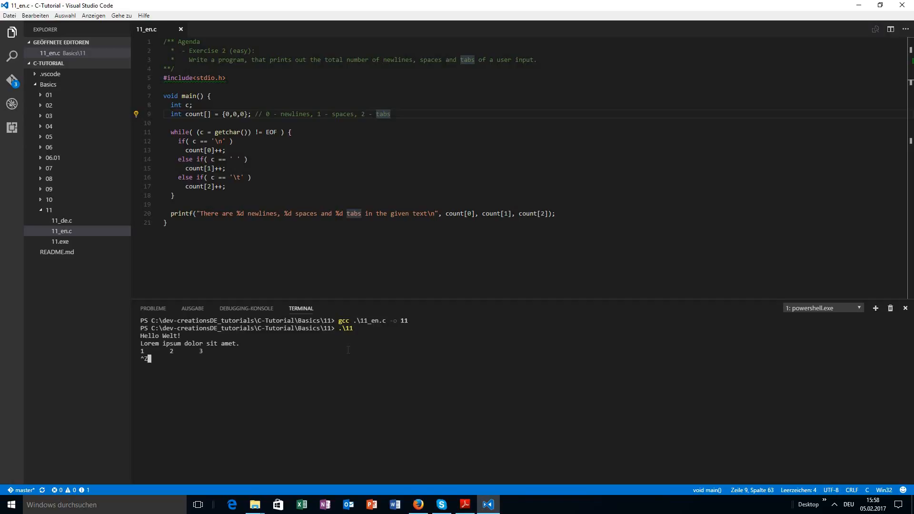
key("Enter")
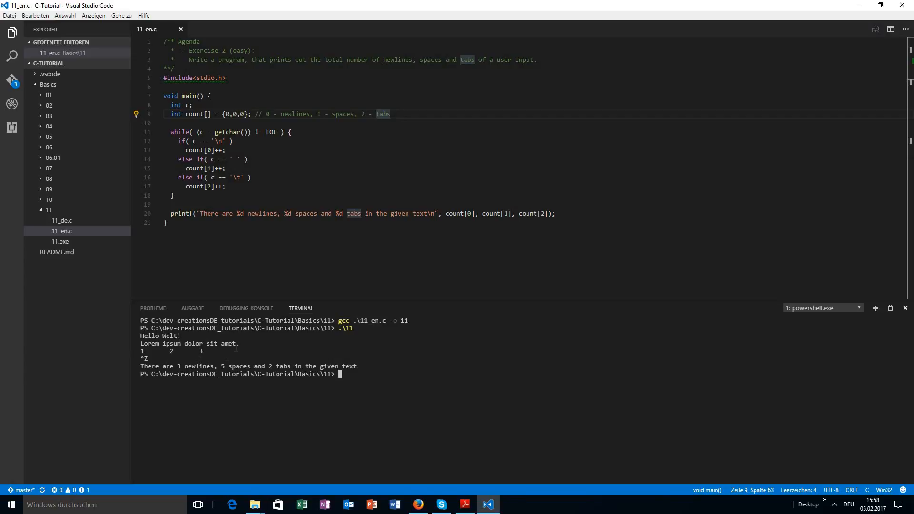
mouse_move(217, 311)
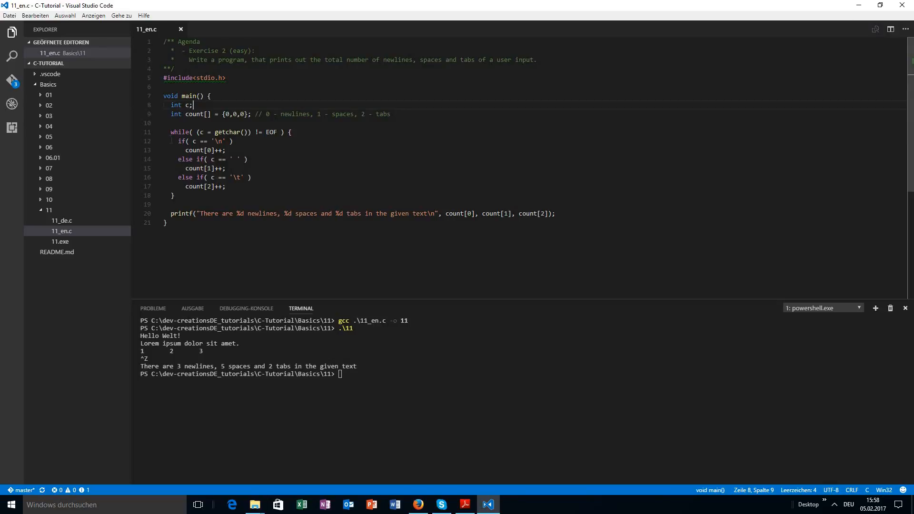
double_click(186, 159)
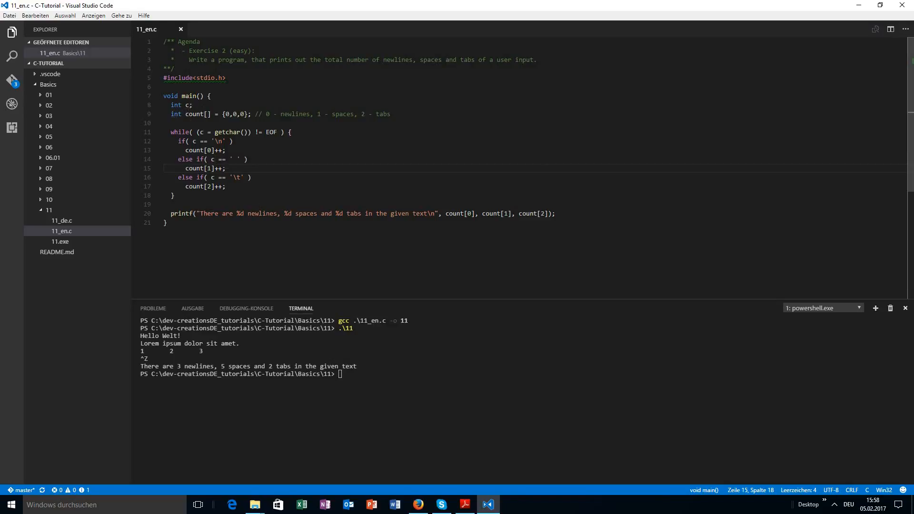
left_click_drag(169, 114, 245, 114)
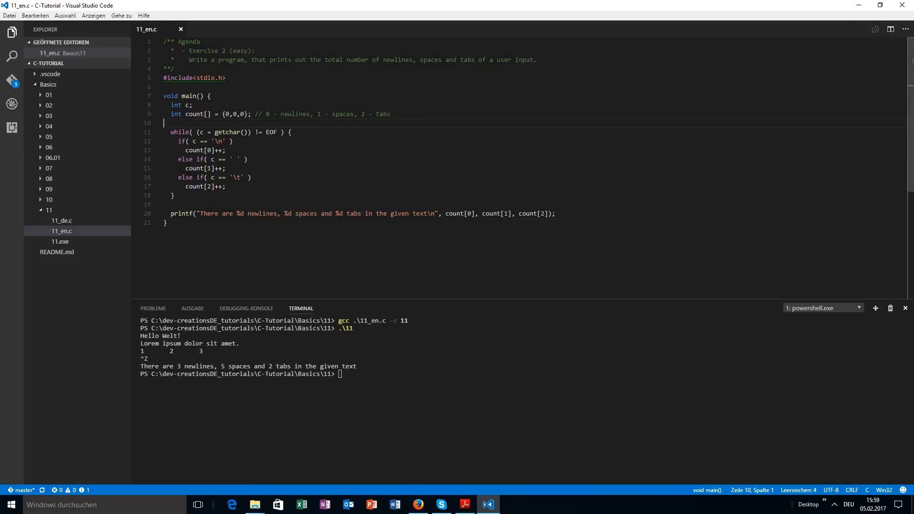
double_click(296, 114)
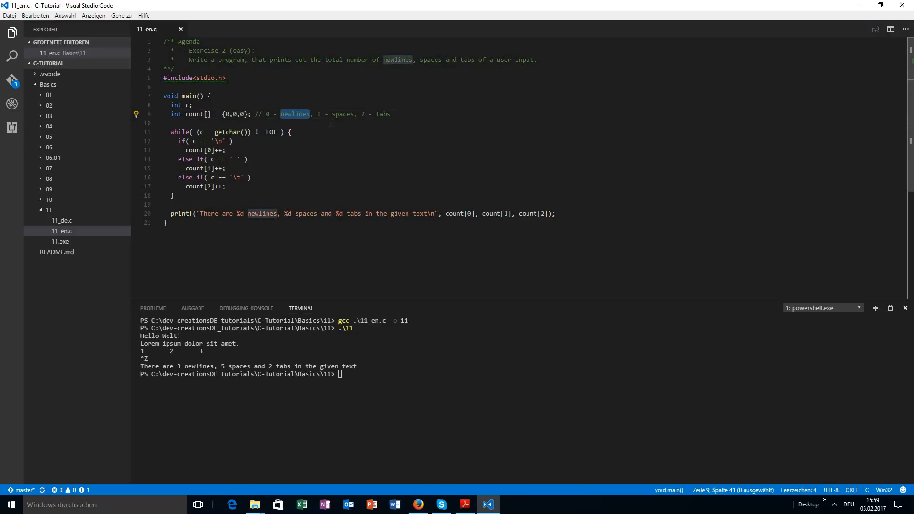
double_click(383, 113)
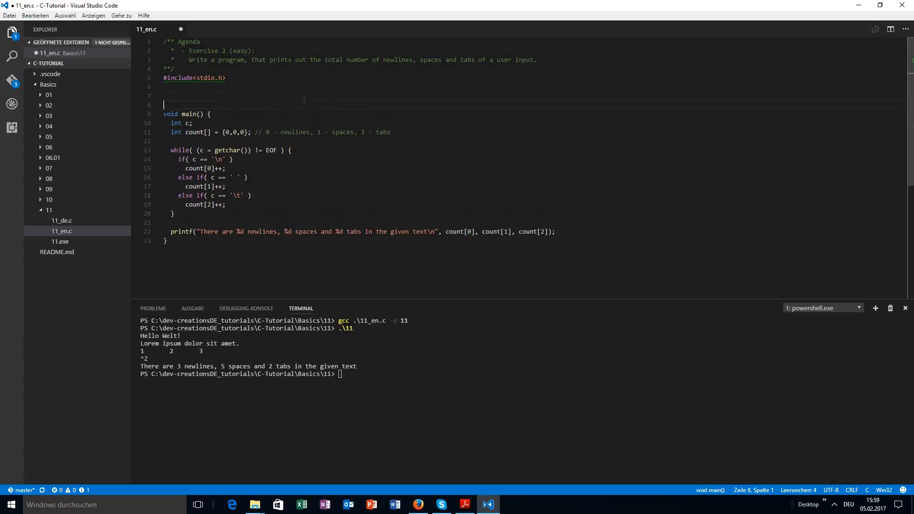
Add #define NEWLINES 0, #define SPACES 1 and #define TABS 2 under the include
type("#define")
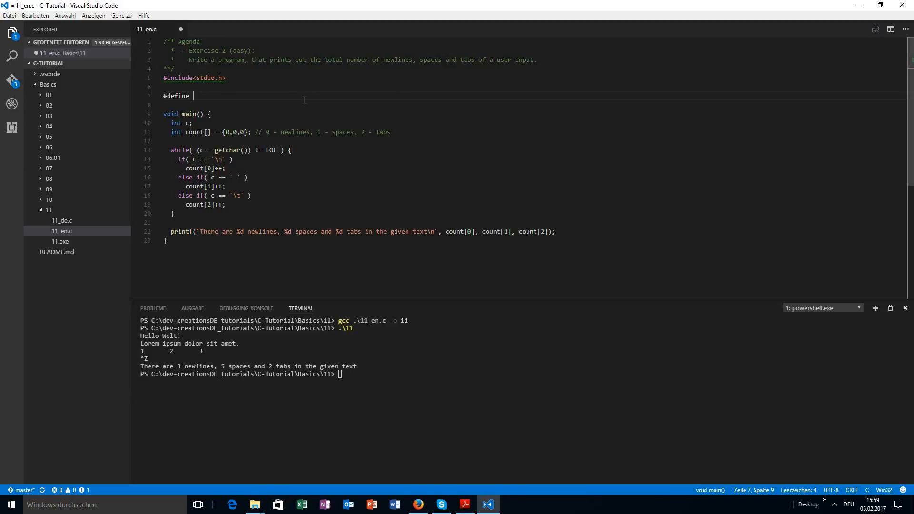
key("Backspace")
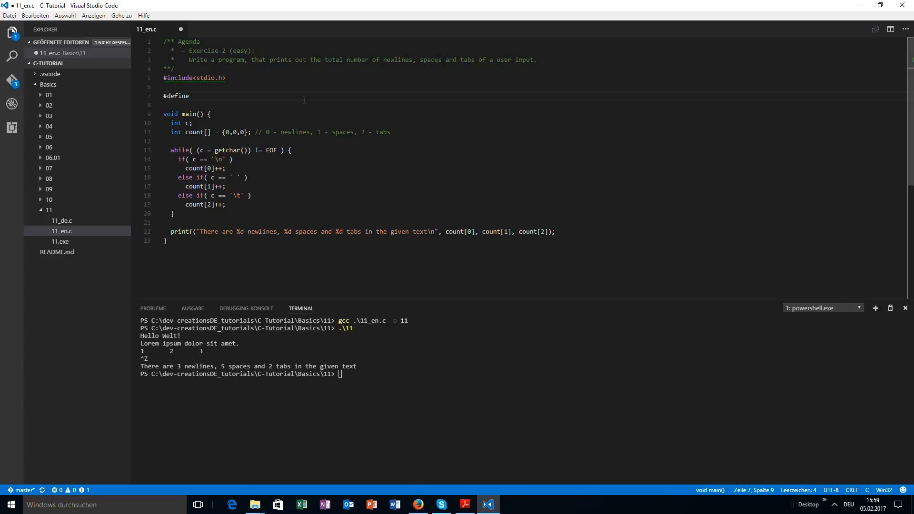
type("NEWLIN")
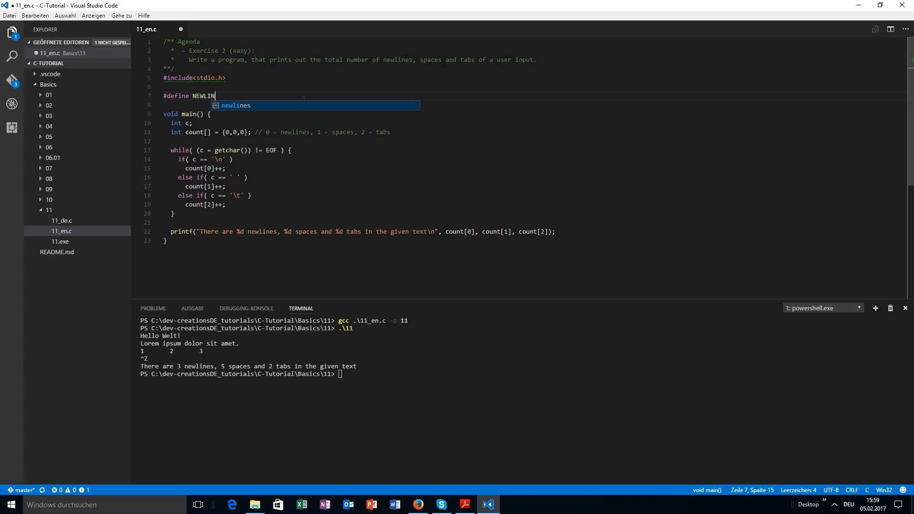
type("ES 0")
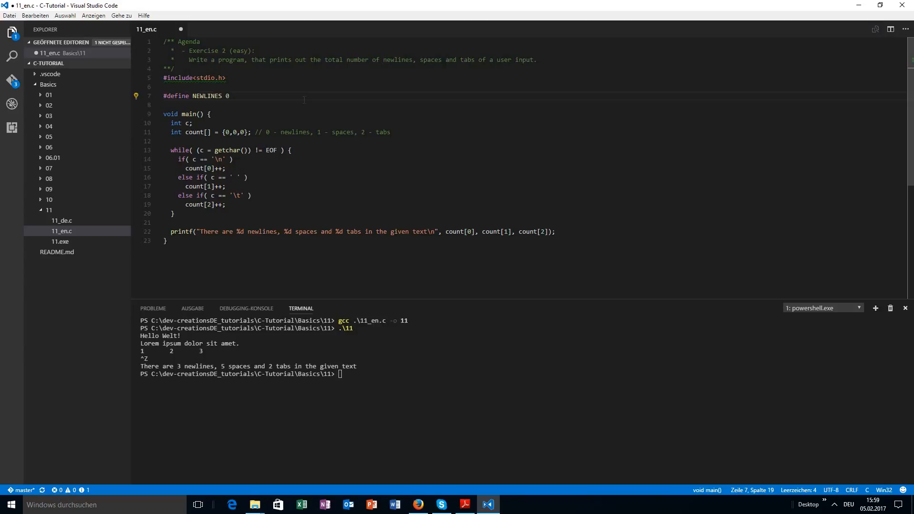
type("#define")
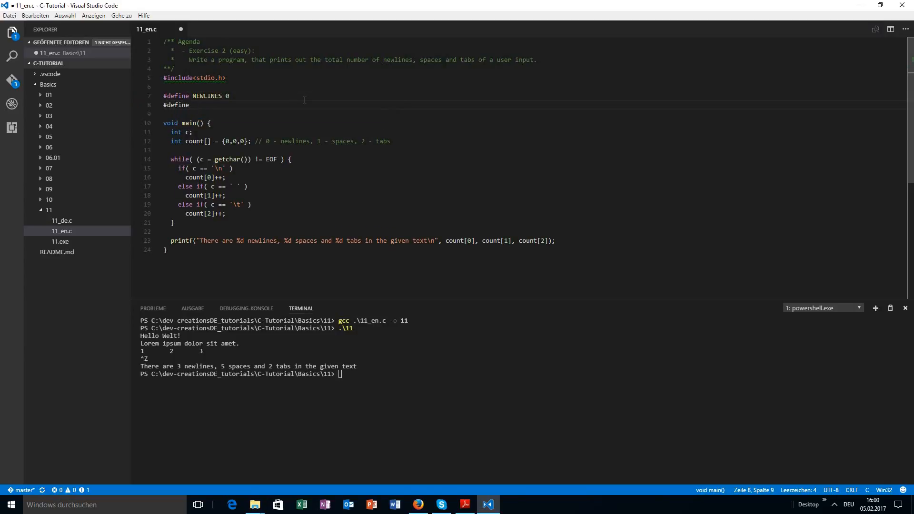
type("SPACES")
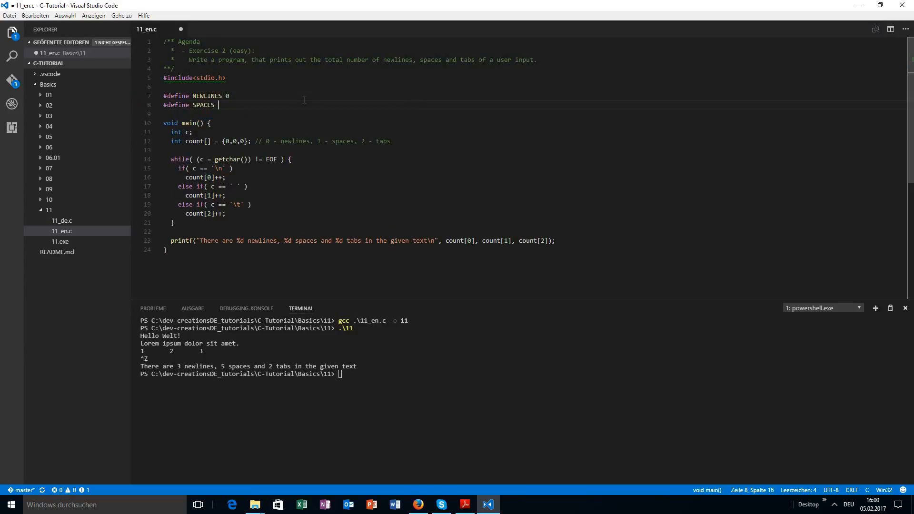
type("1")
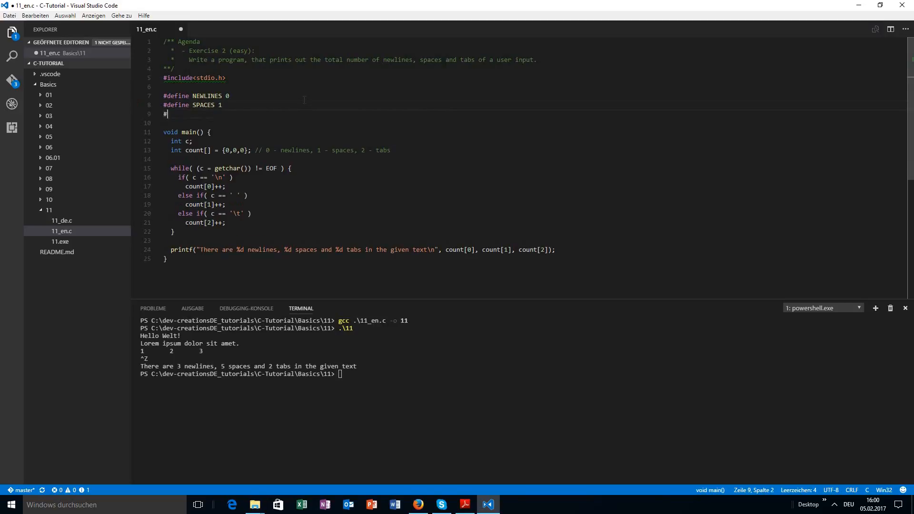
type("define")
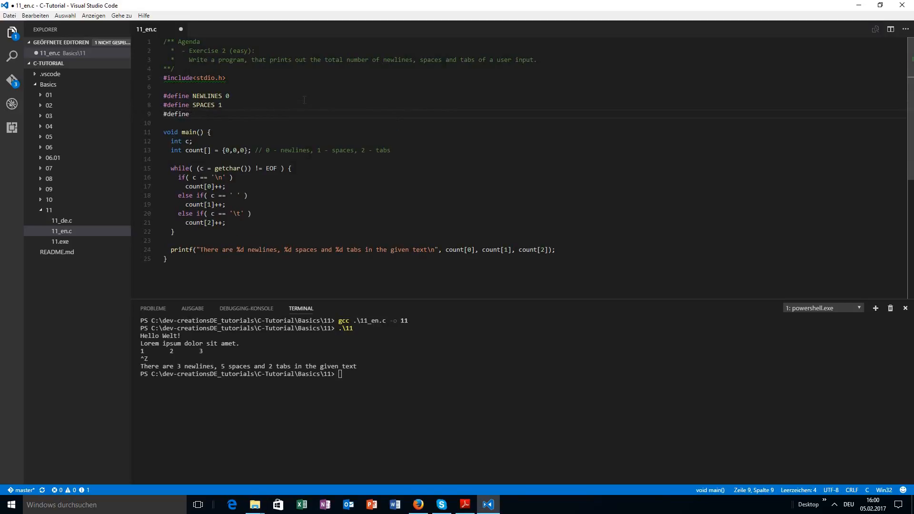
type("TABS 2")
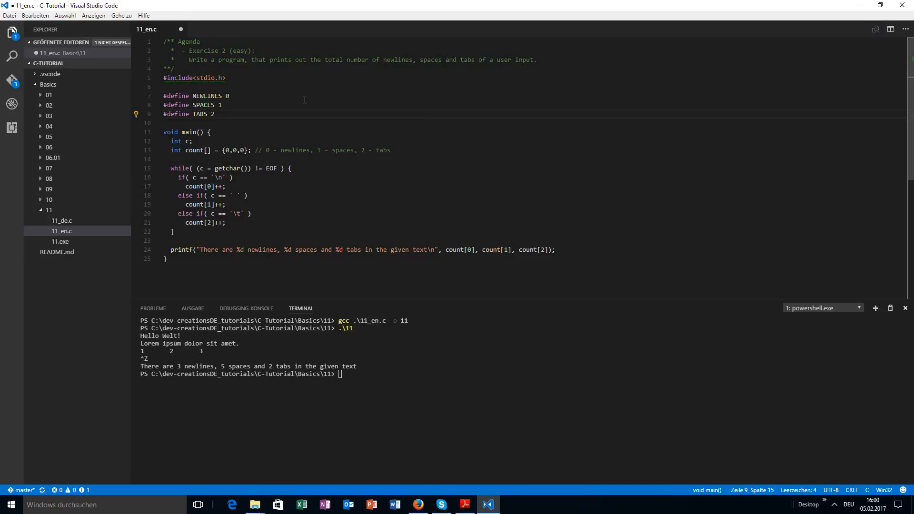
double_click(206, 96)
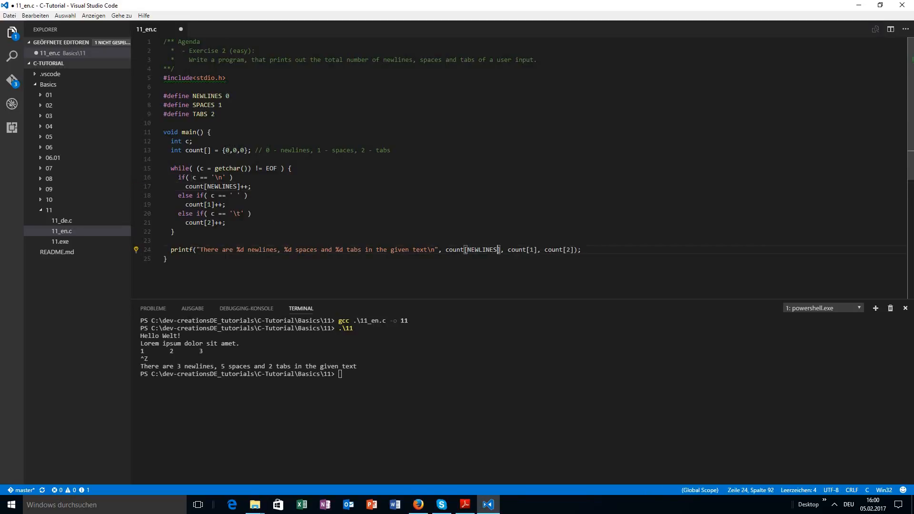
Swap the remaining numeric count indices for SPACES and TABS in the loop and printf
double_click(212, 187)
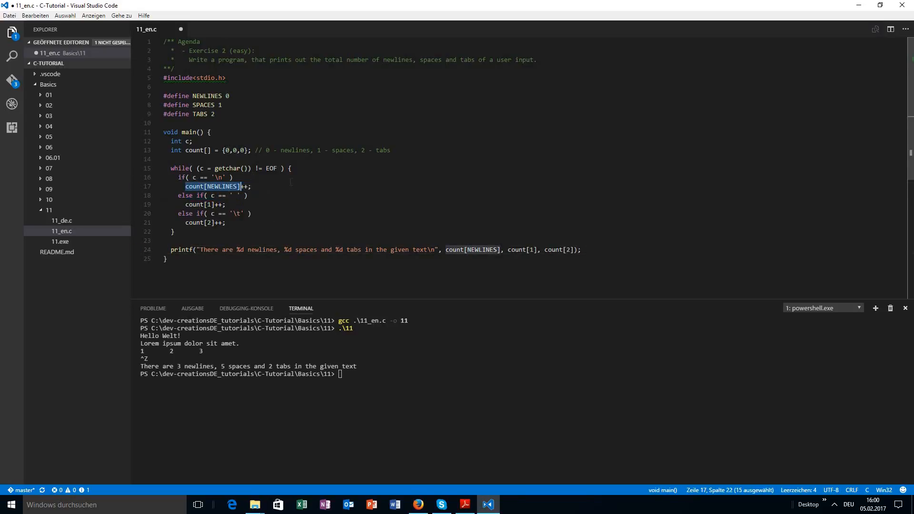
double_click(203, 105)
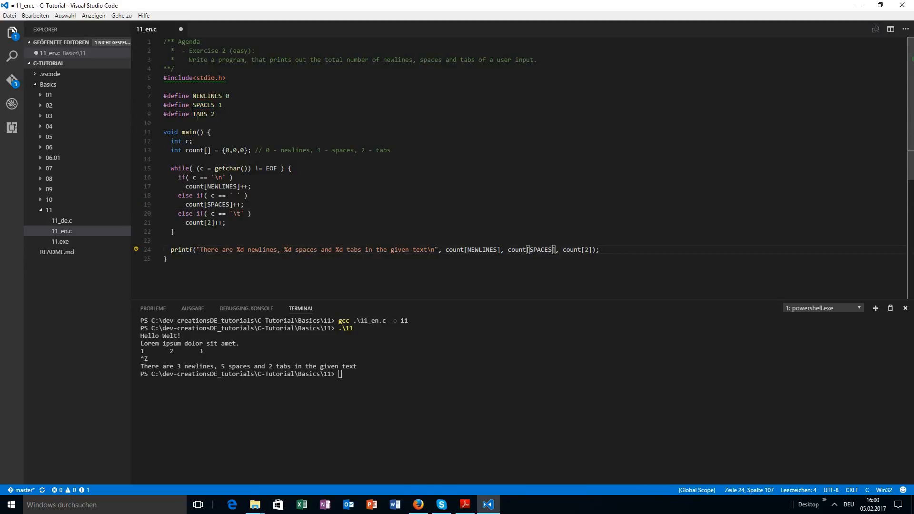
left_click(214, 223)
type("TABS")
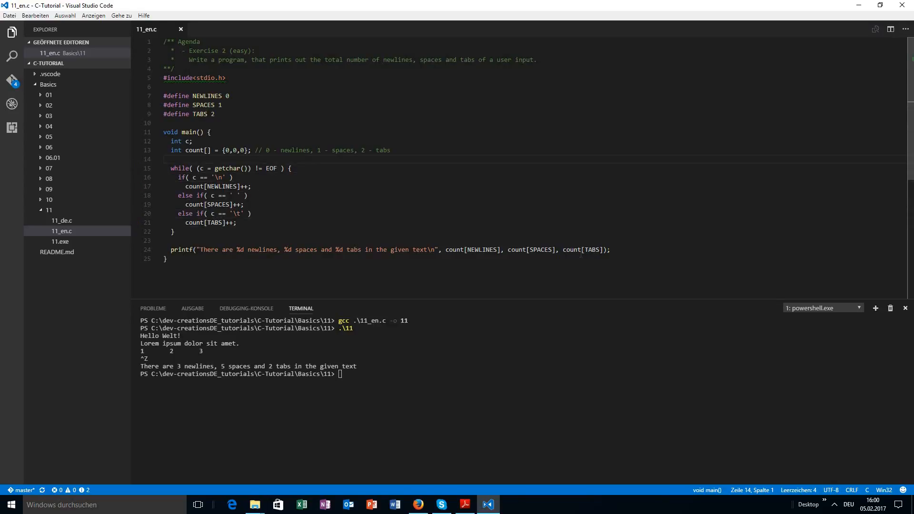
left_click(168, 150)
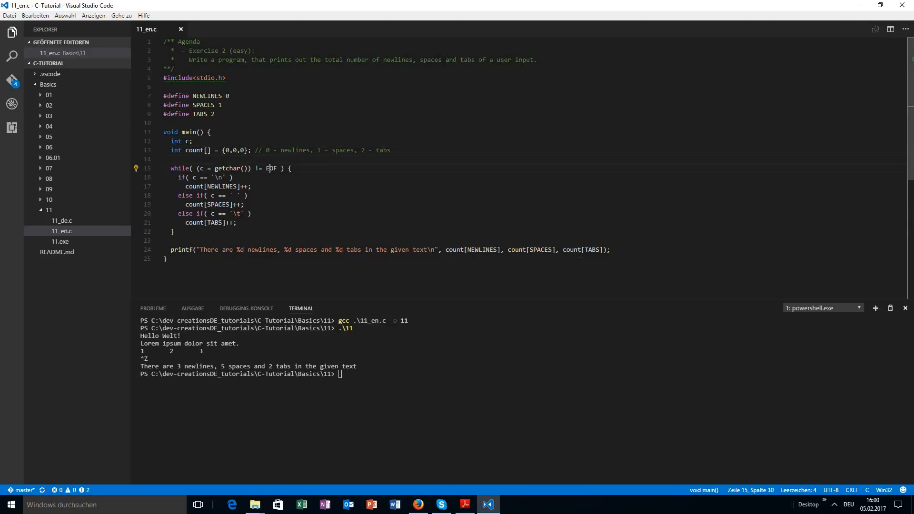
left_click(192, 141)
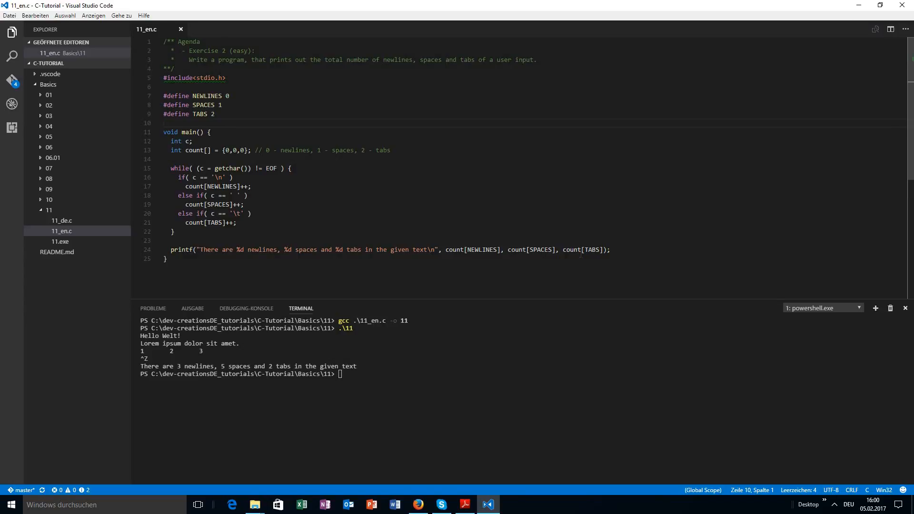
left_click(169, 87)
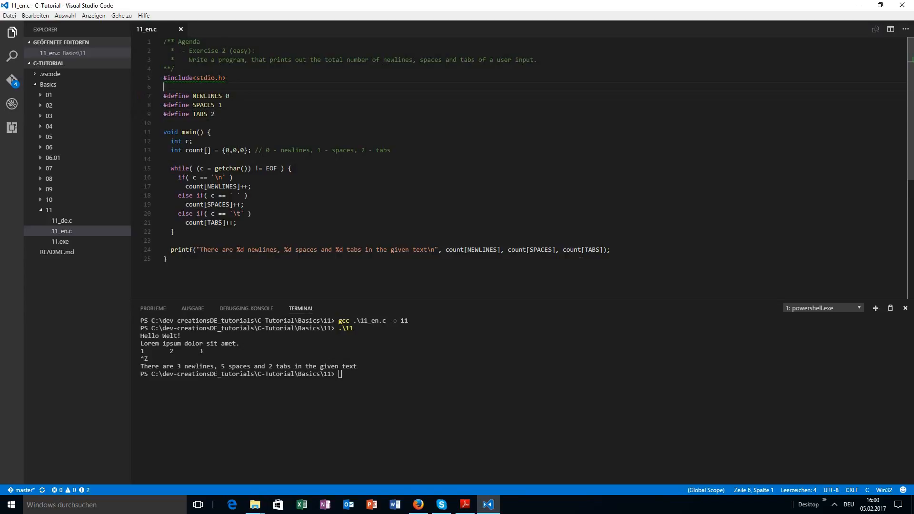
left_click(175, 68)
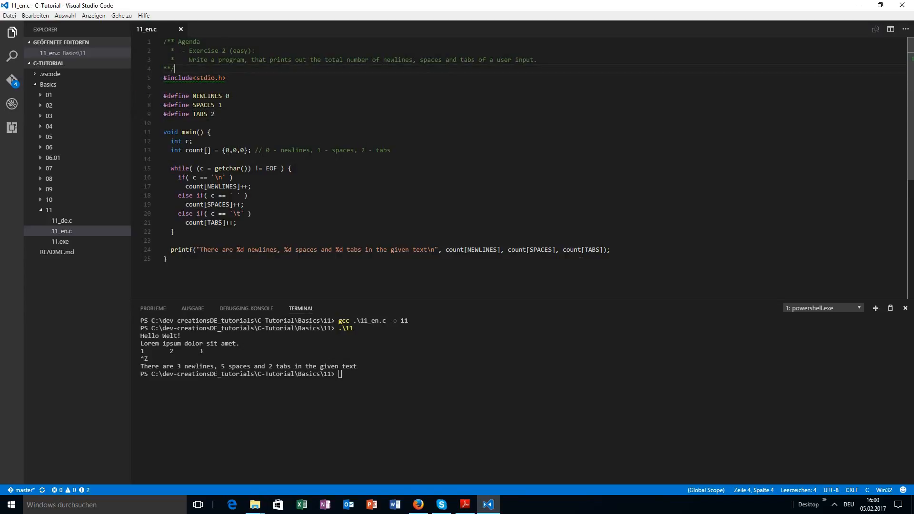